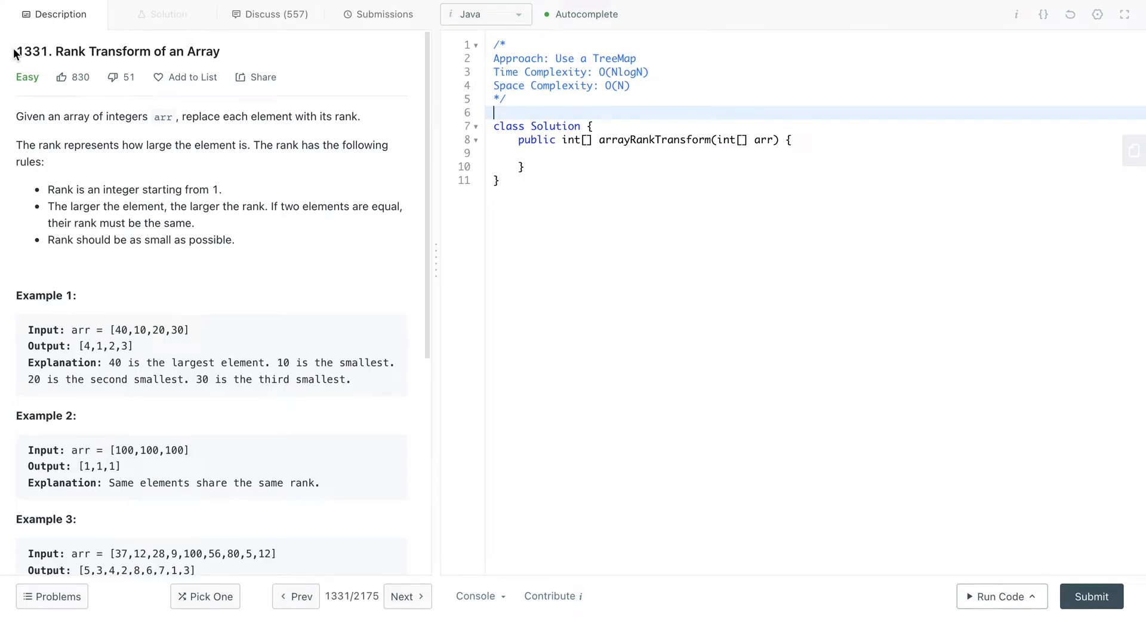
mouse_move(17, 49)
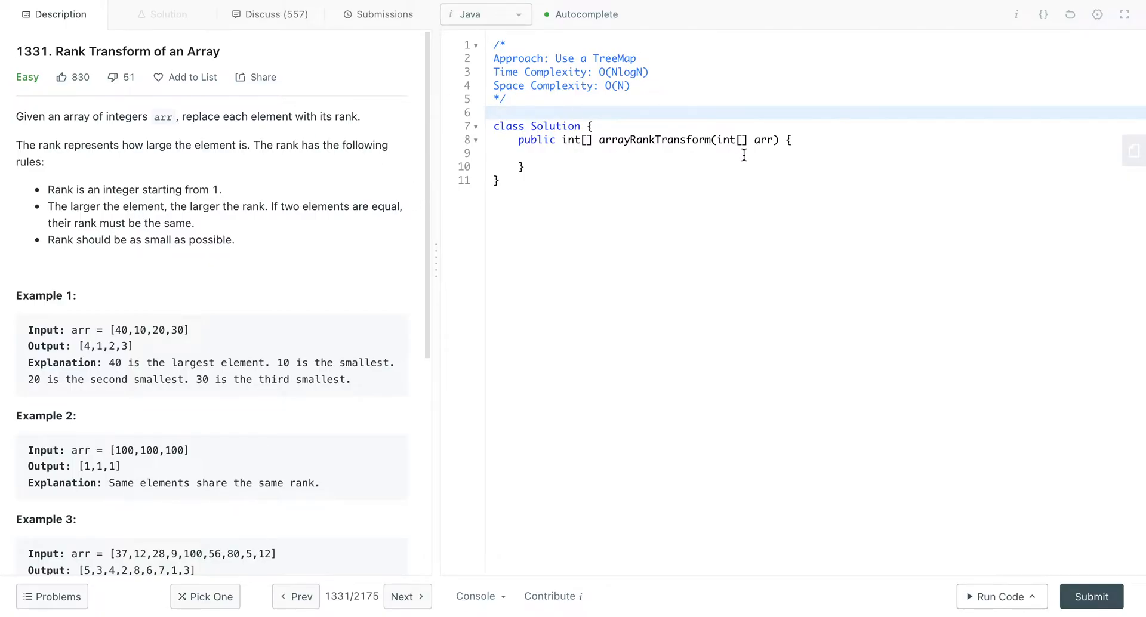
mouse_move(198, 334)
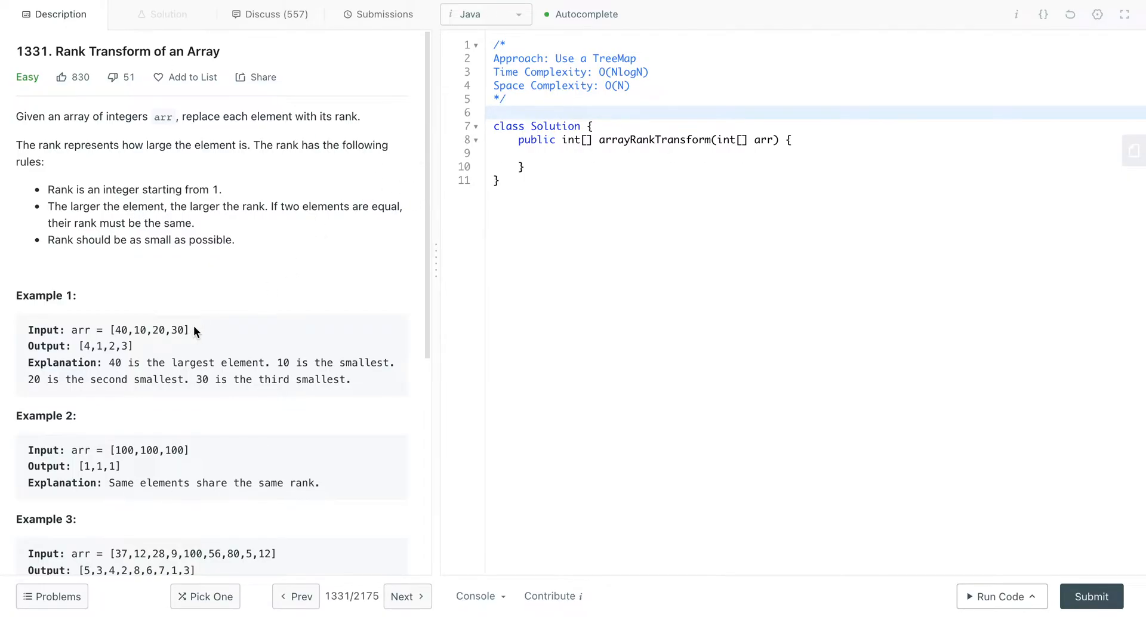
Step: Declare TreeMap<Integer, Integer> map = new TreeMap<>() inside arrayRankTransform
drag(99, 329, 189, 330)
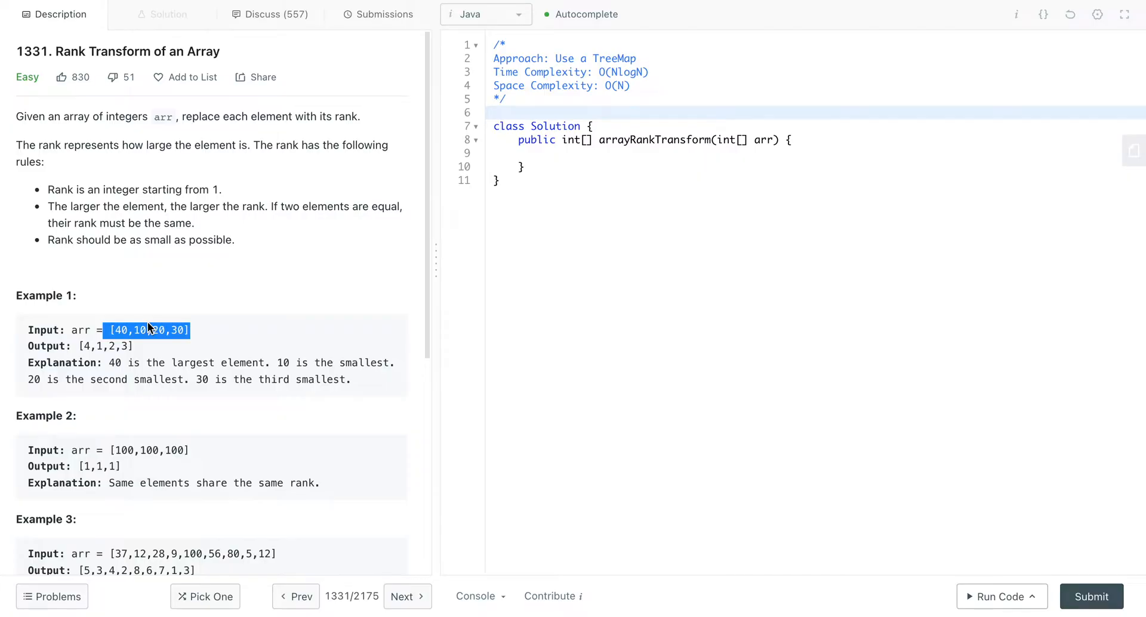
mouse_move(182, 325)
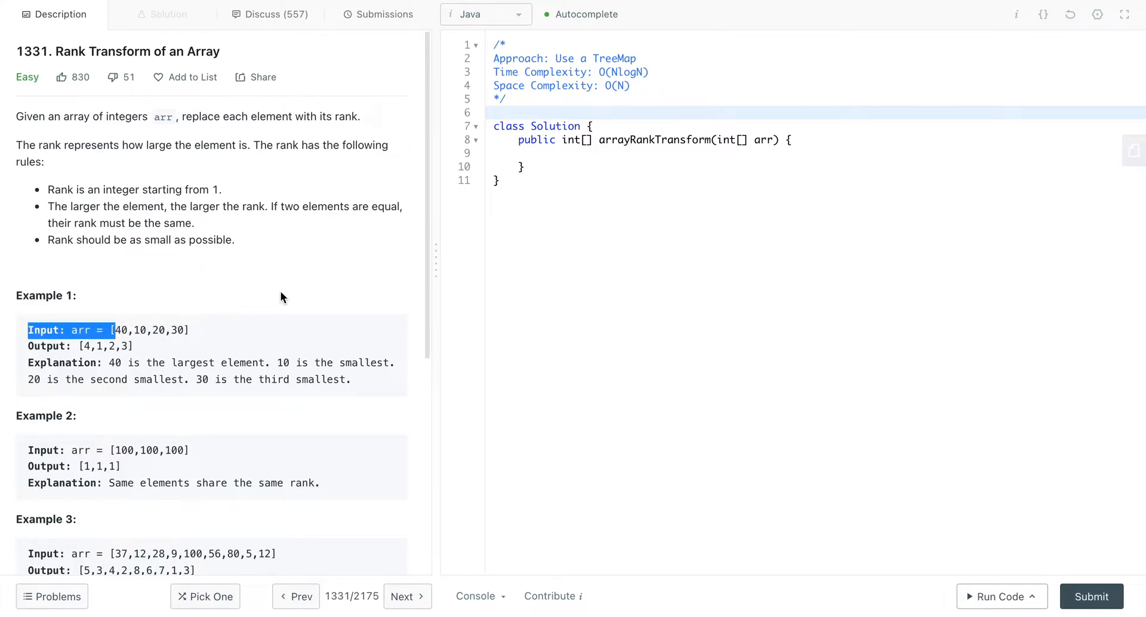
click(818, 138)
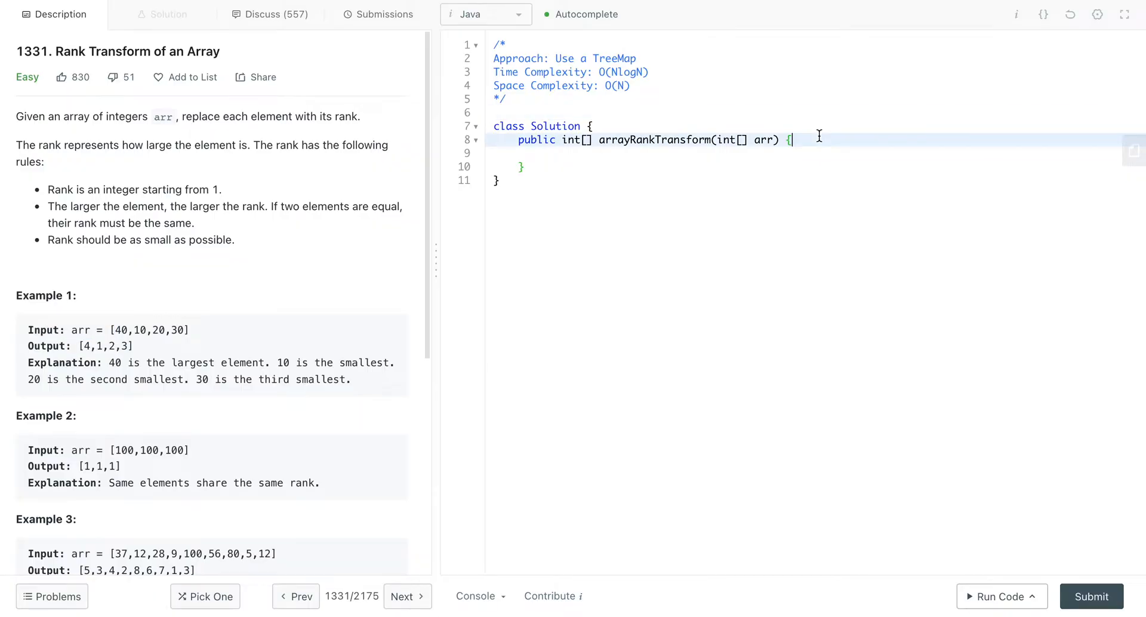
text(TreeMap<)
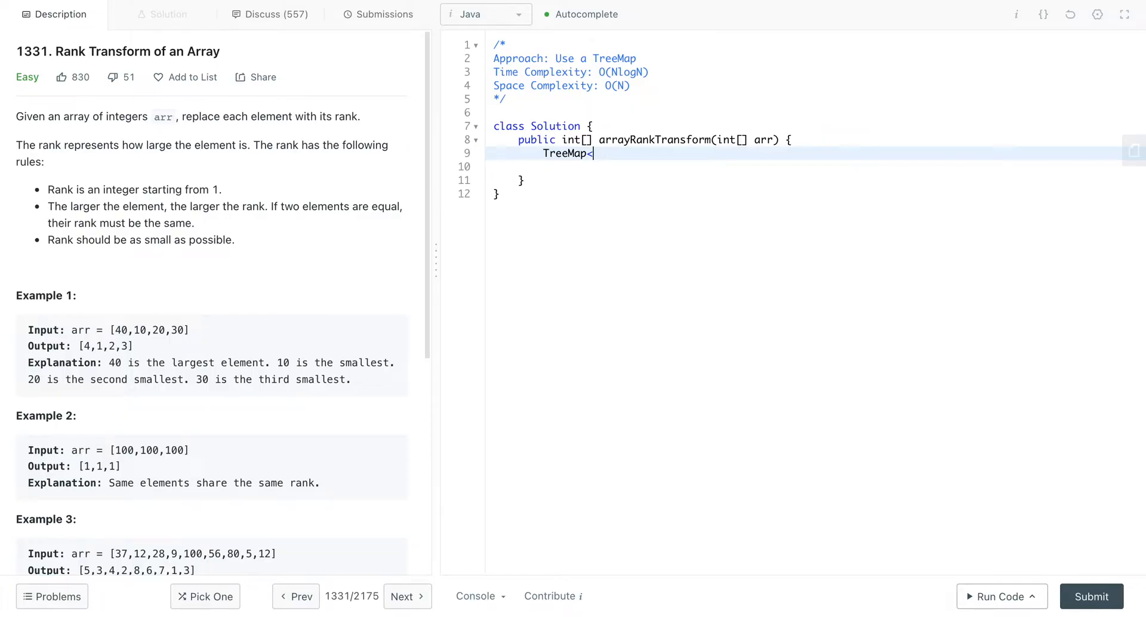
text(Integer)
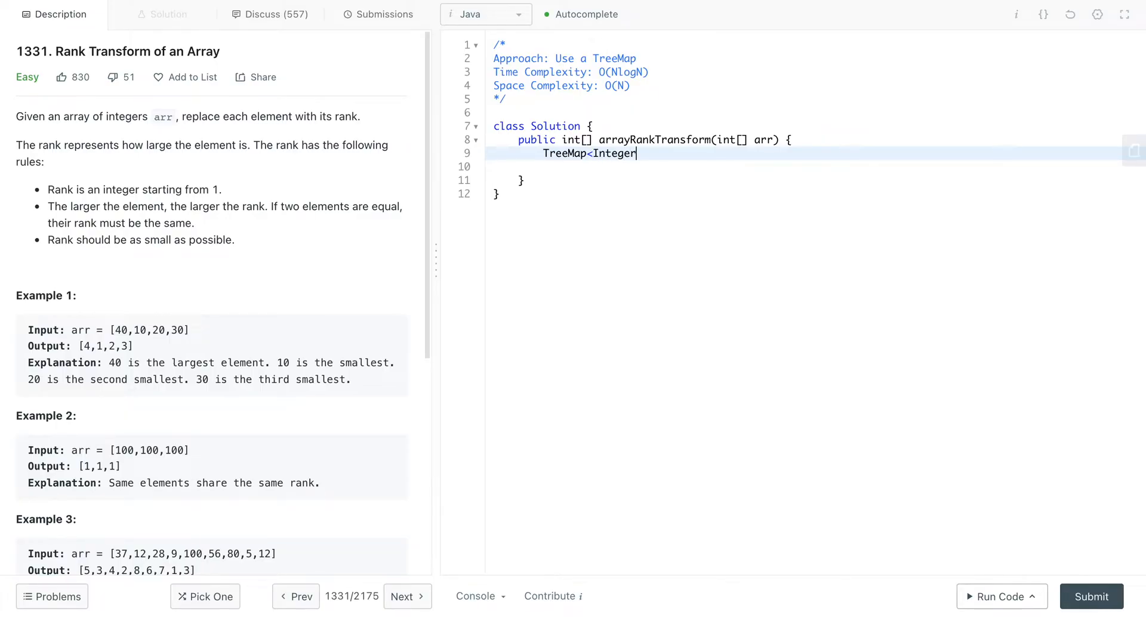
text(, Integer> ma)
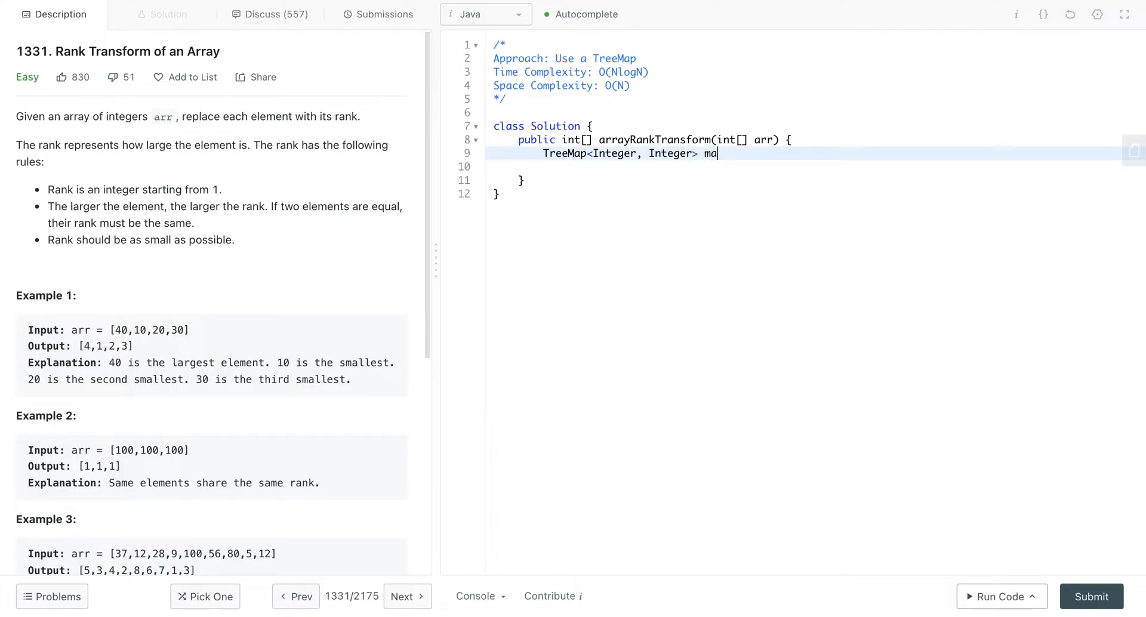
text(p = new)
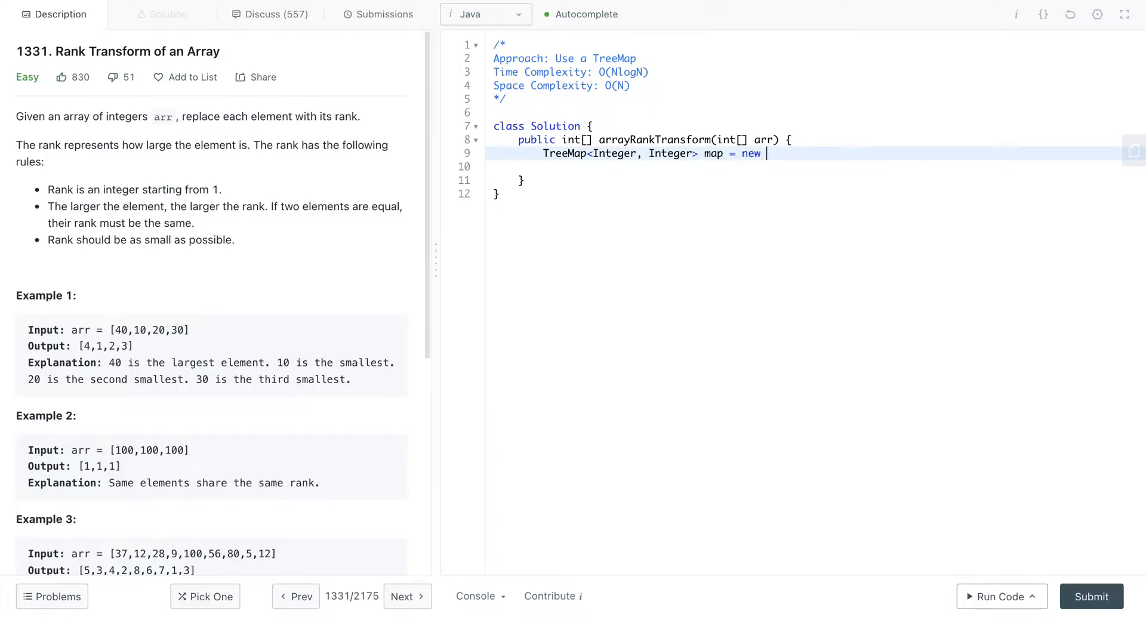
text(Treem)
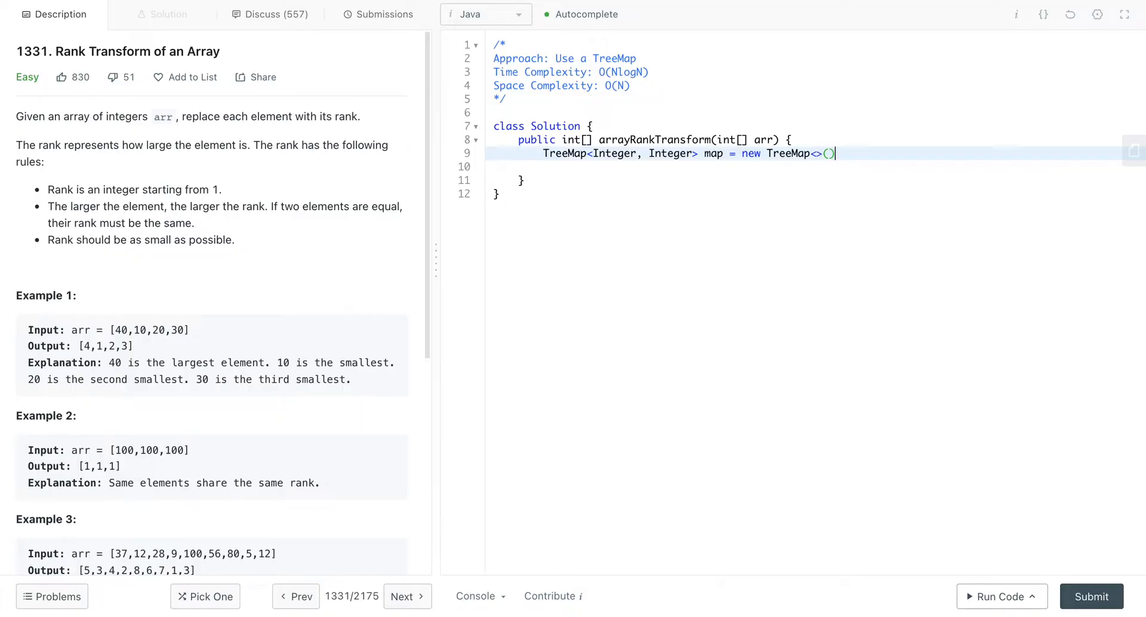
text(;)
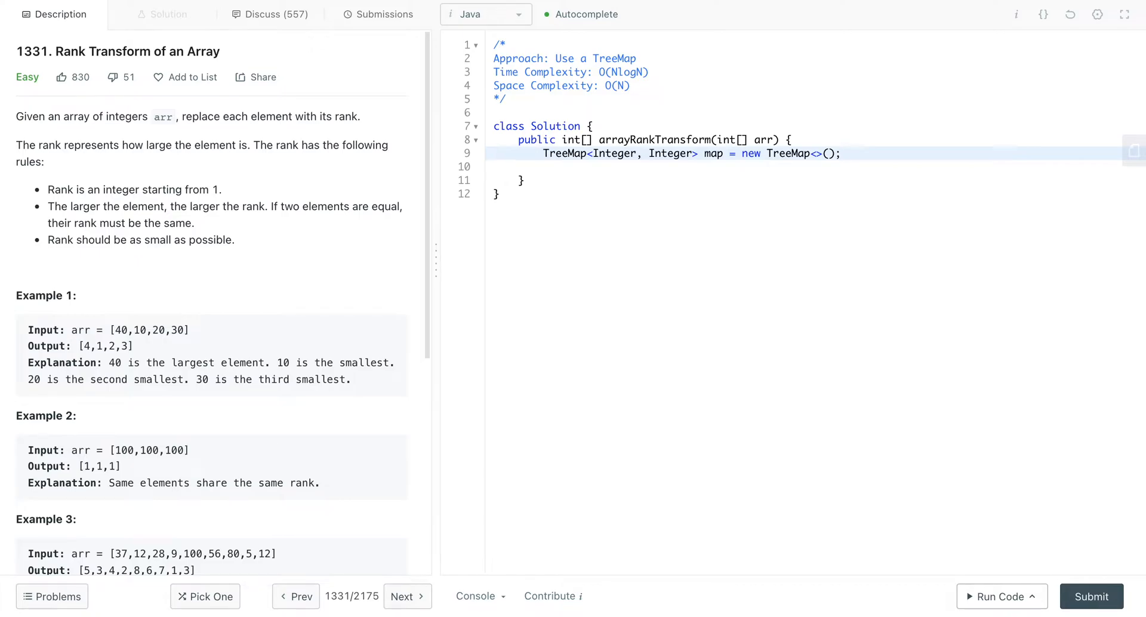
Step: Loop over arr with for(int i : arr) storing map.put(i, 0)
text(for()
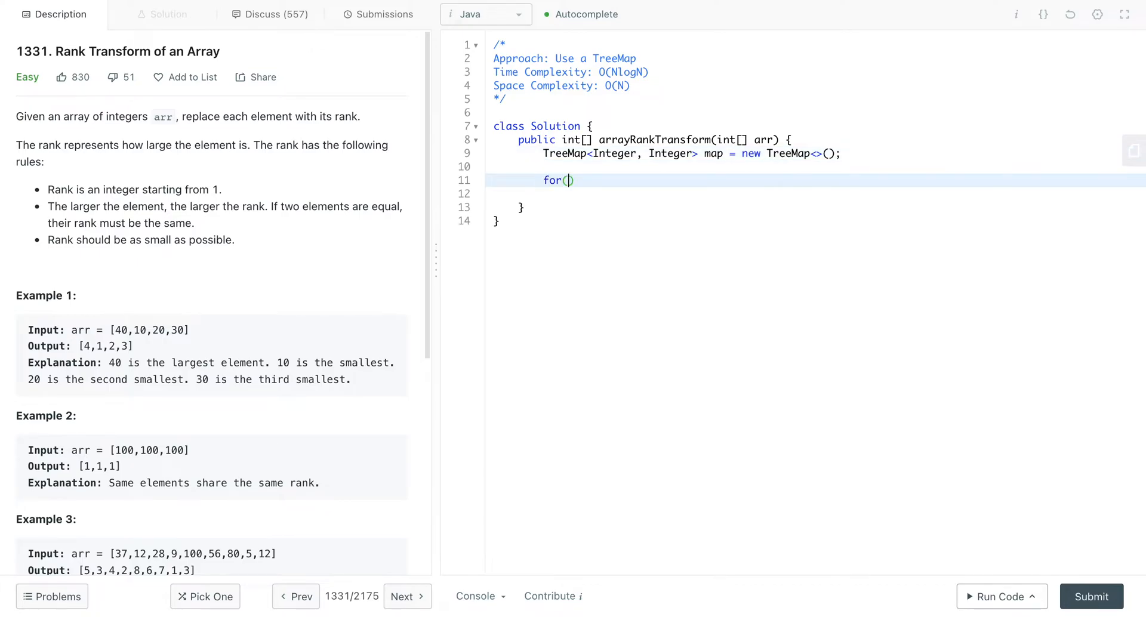
text(int i)
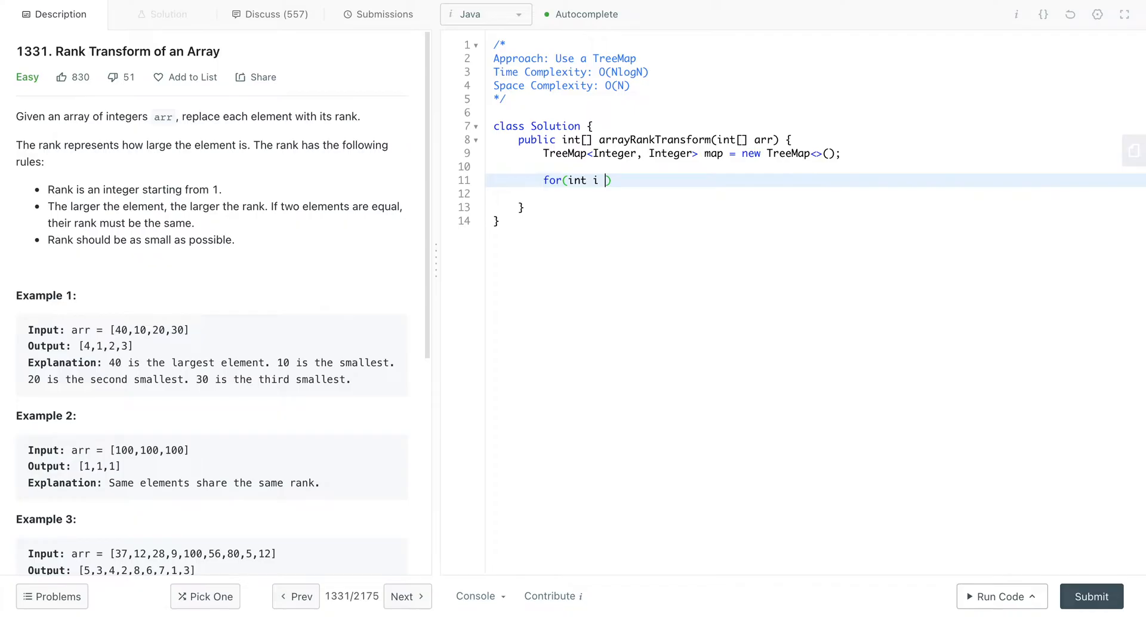
text(: arr))
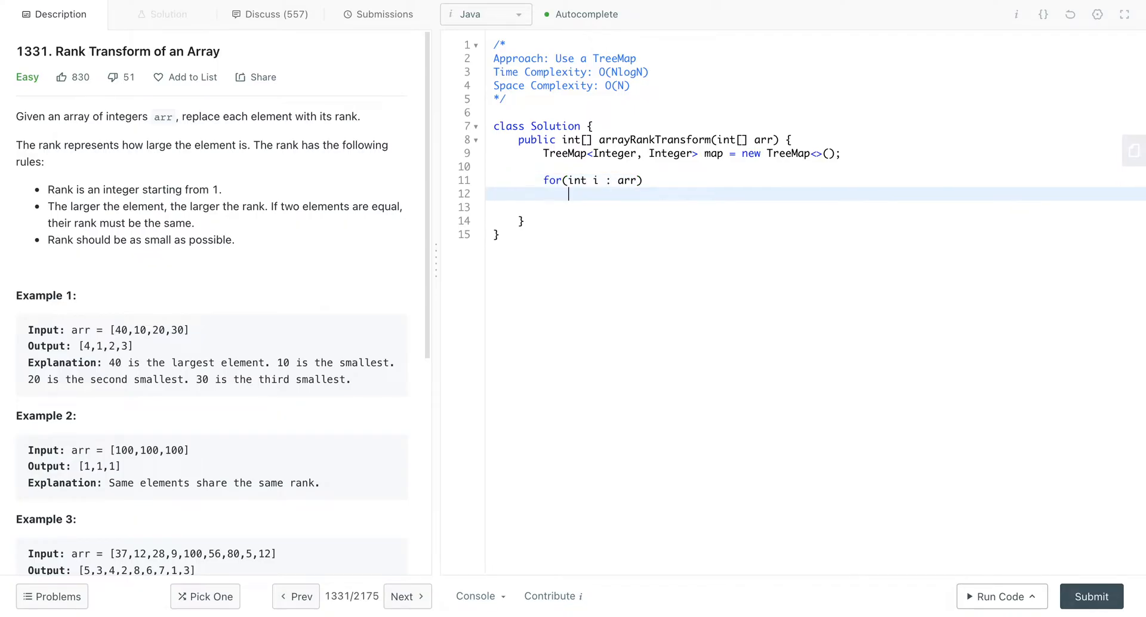
text(map.put()
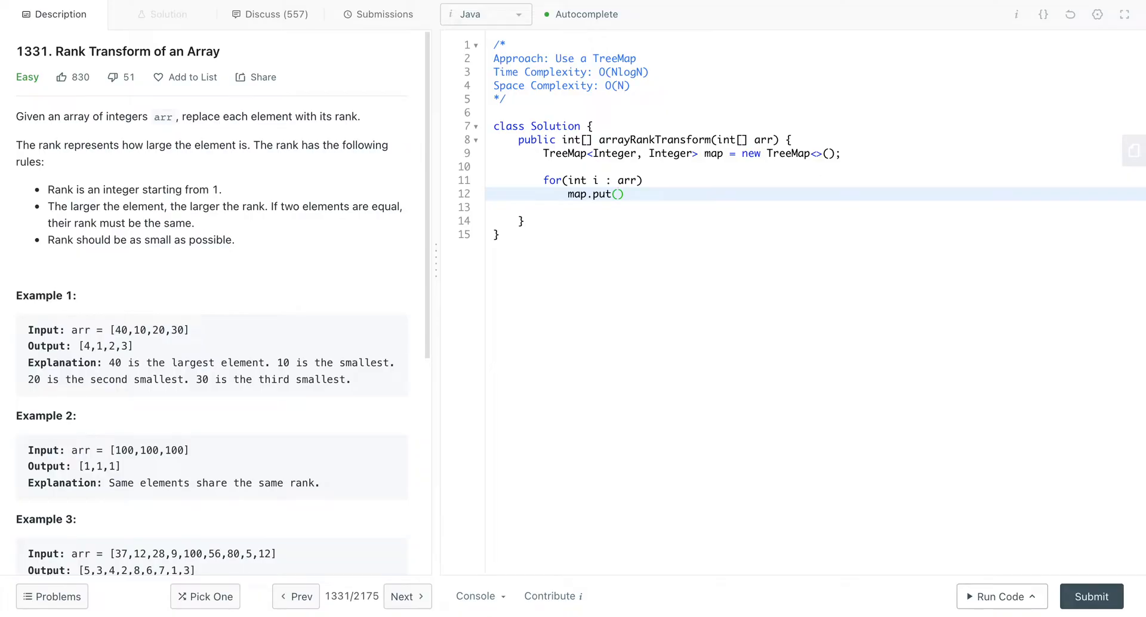
text(i, 0)
text(for()
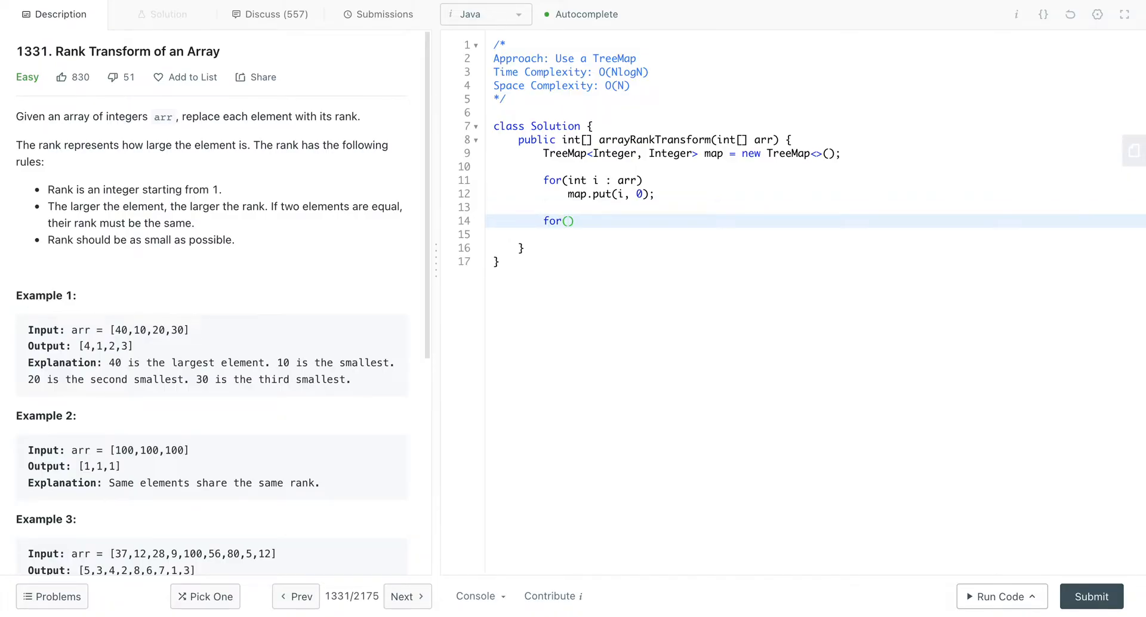
Step: Write a for-each over Map.Entry<Integer, Integer> entries in map.entrySet() taking curr = entries.getKey()
text(M)
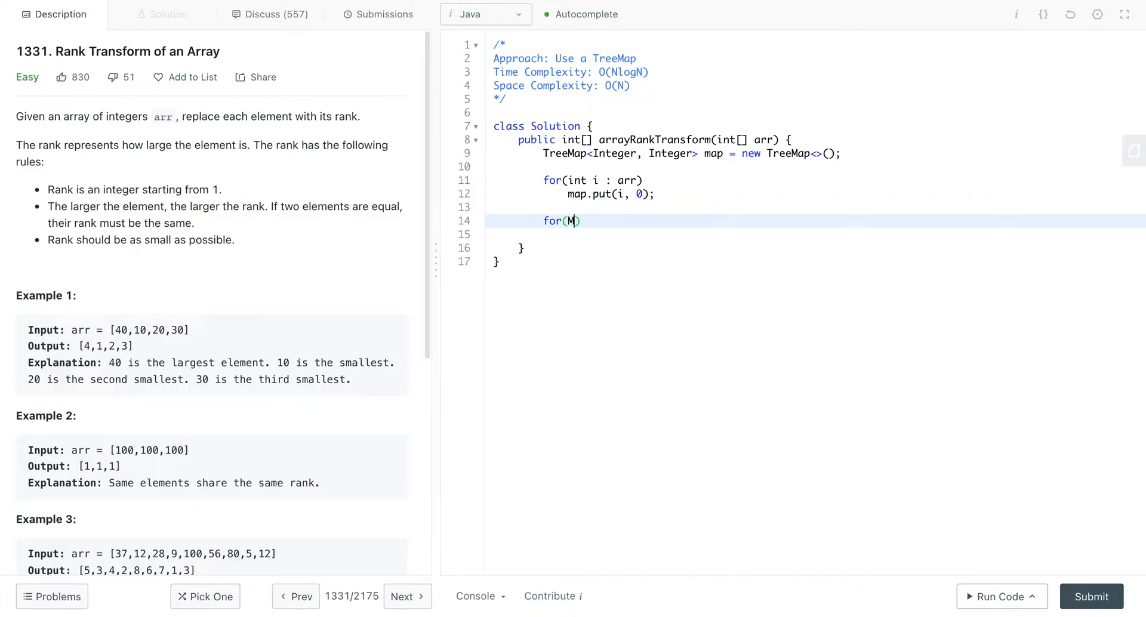
text(ap.Entry<K,V>)
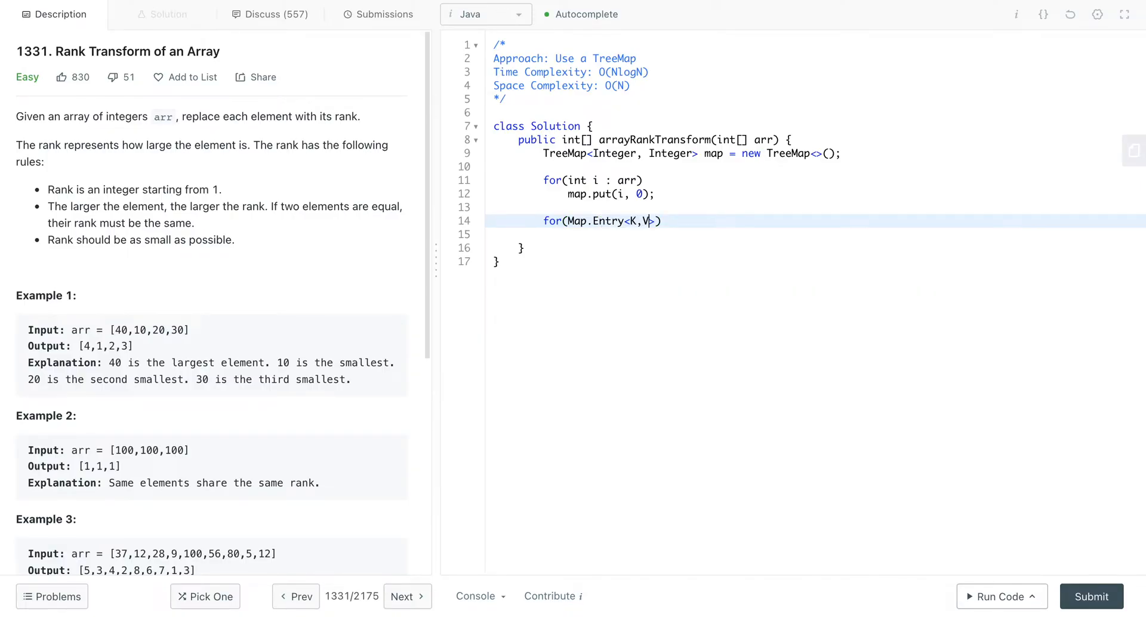
text(net)
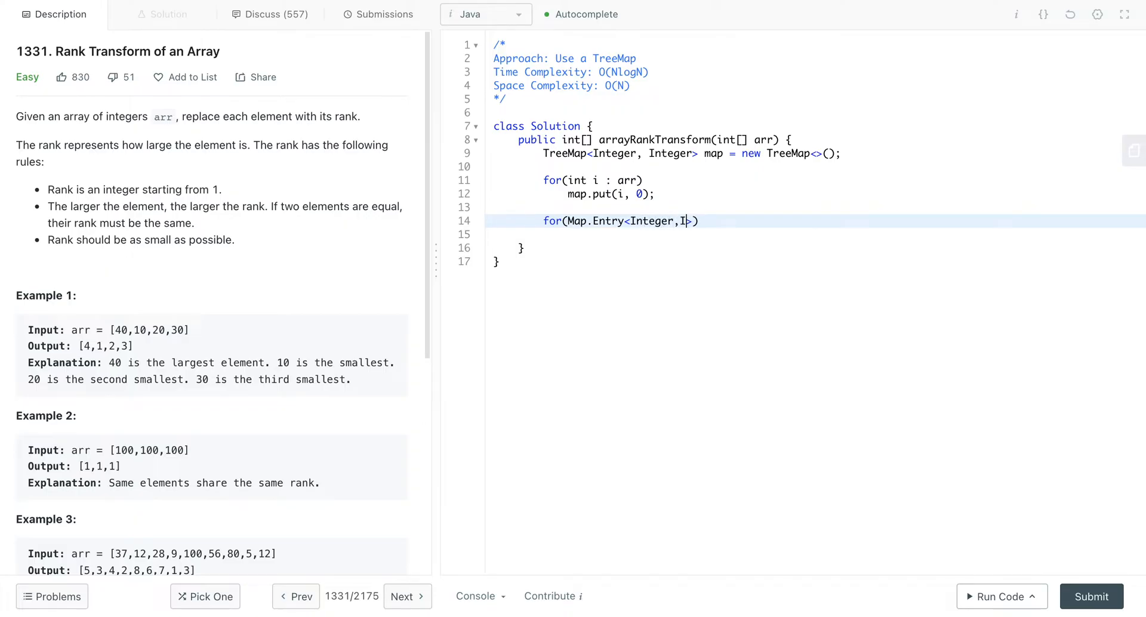
text(nteger>)
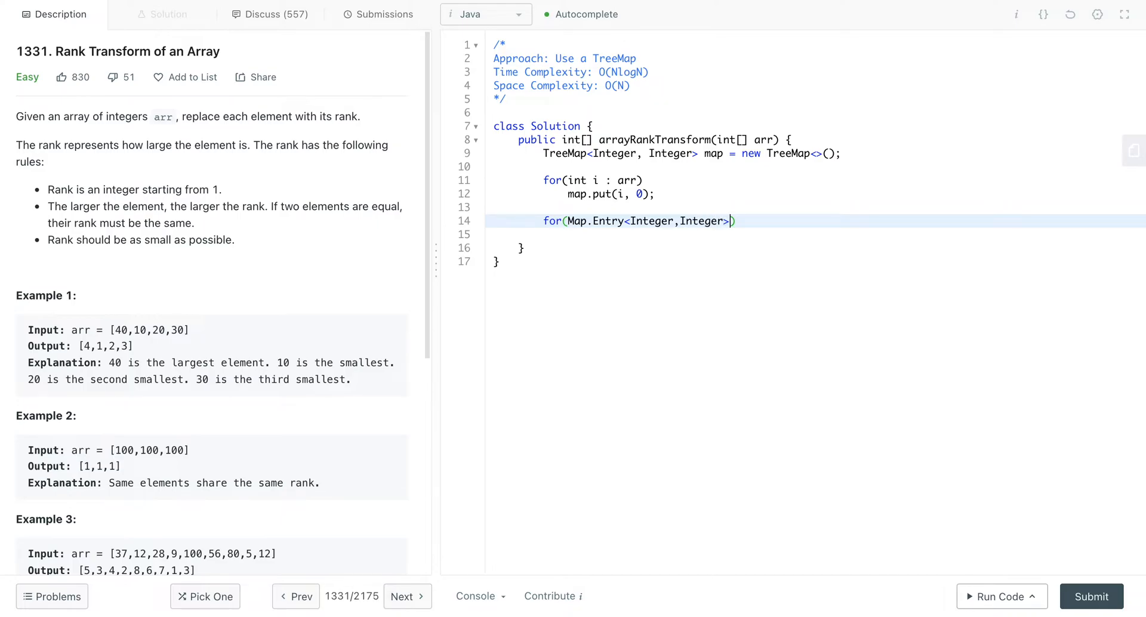
text(" ")
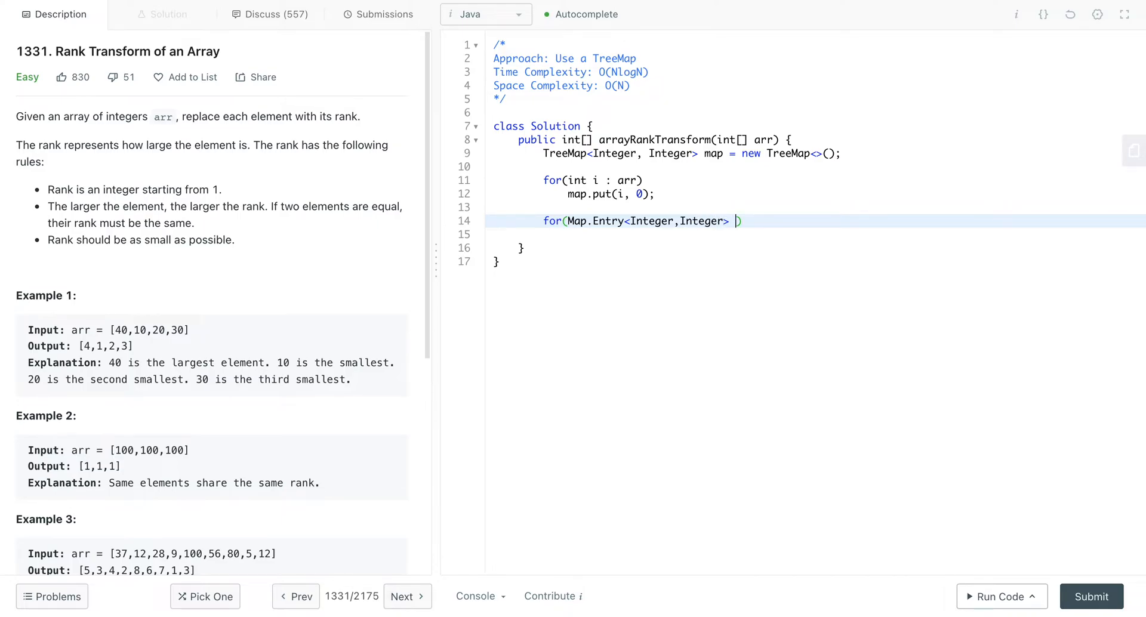
text(entries :)
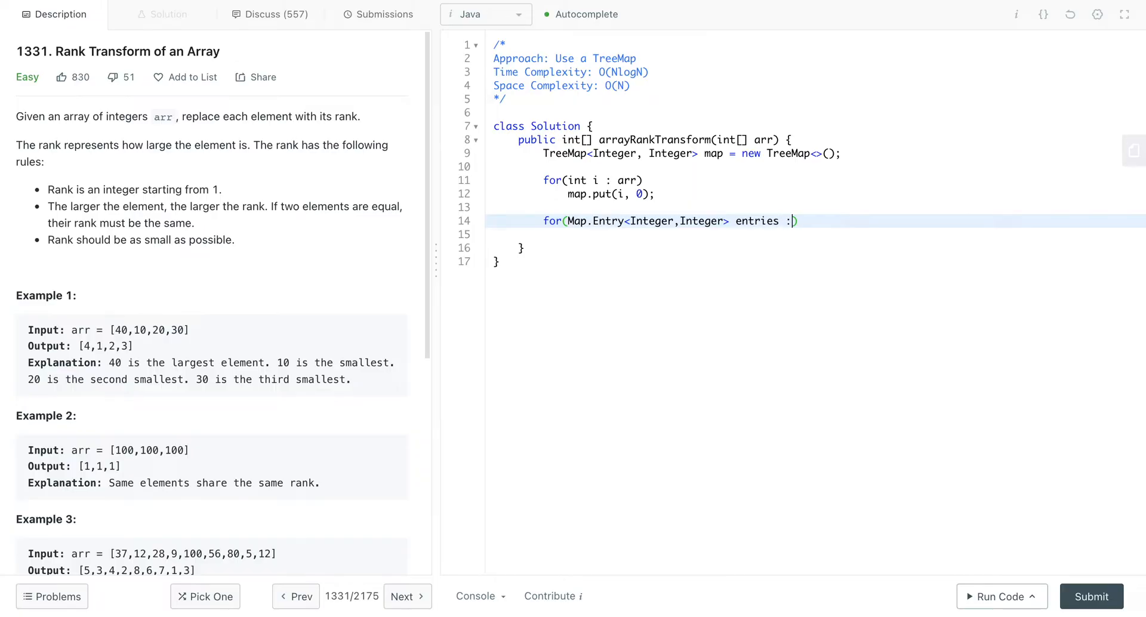
text(map.)
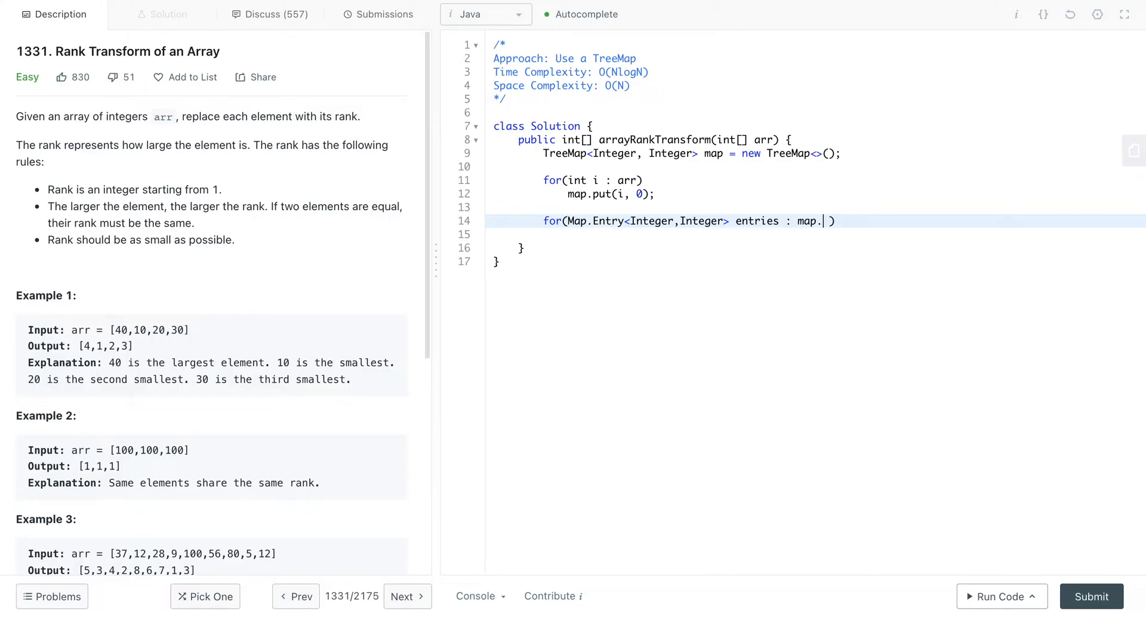
text(entry)
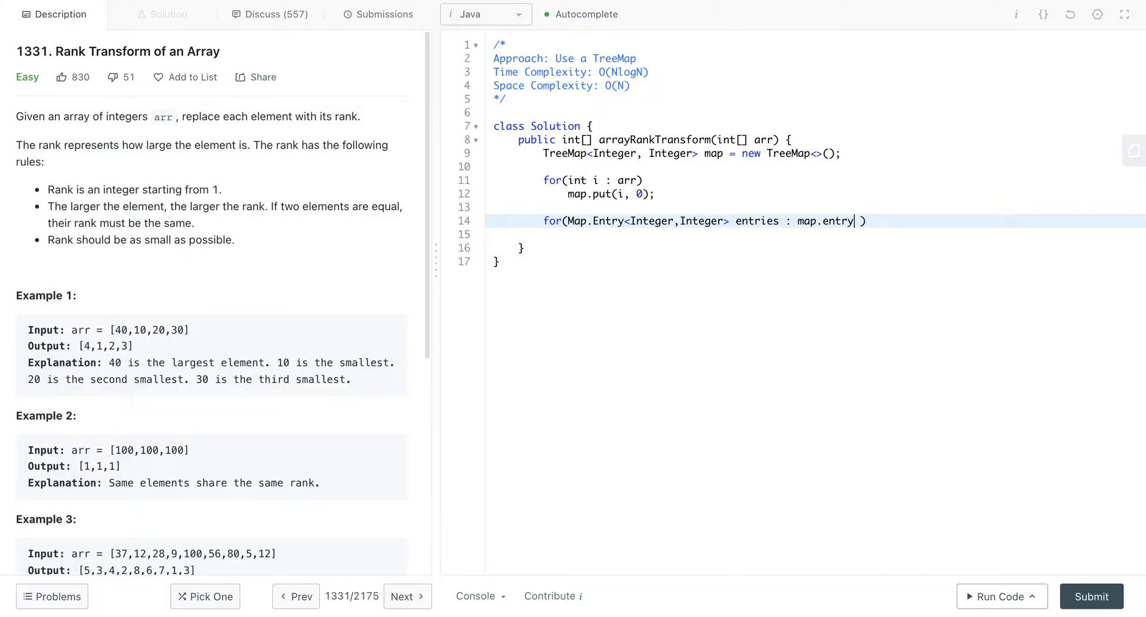
text(Set()))
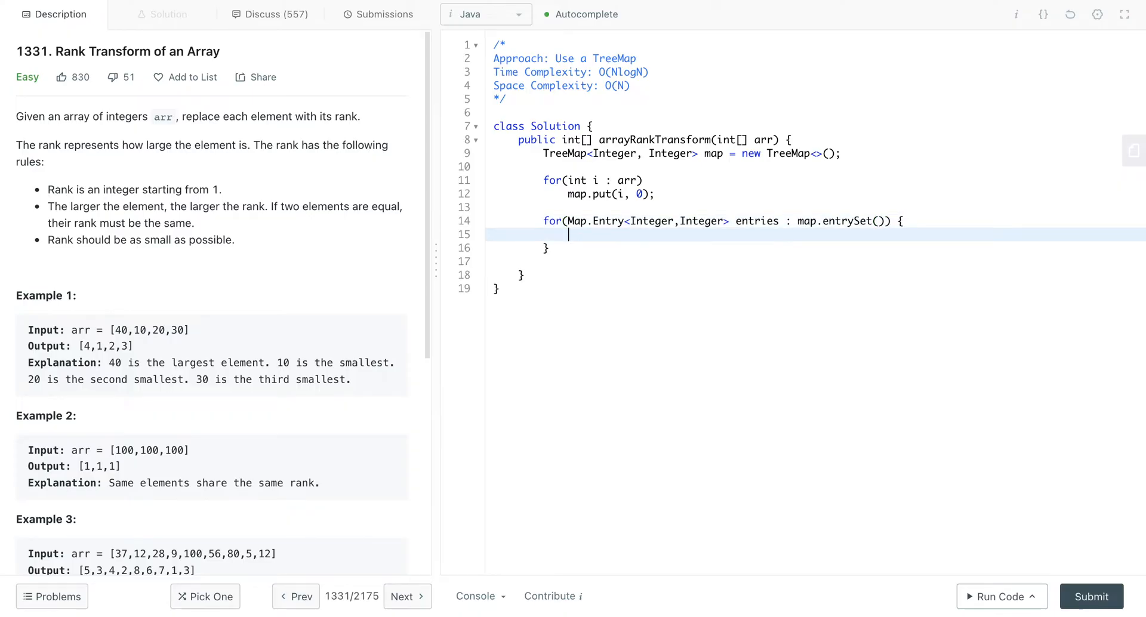
text(e)
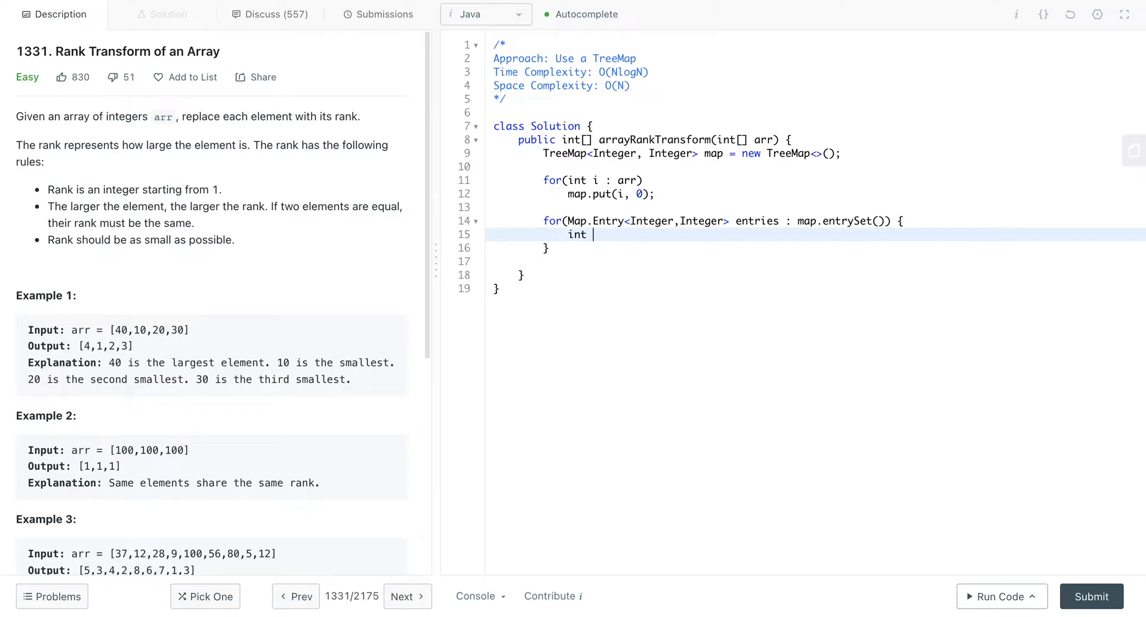
text(curr = en)
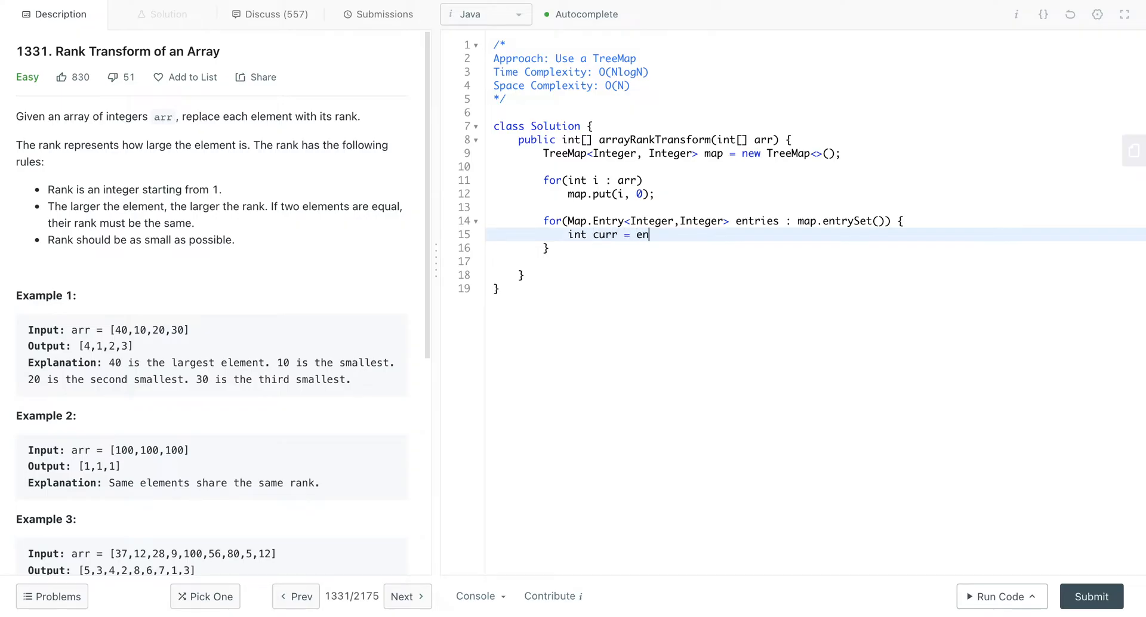
text(tie)
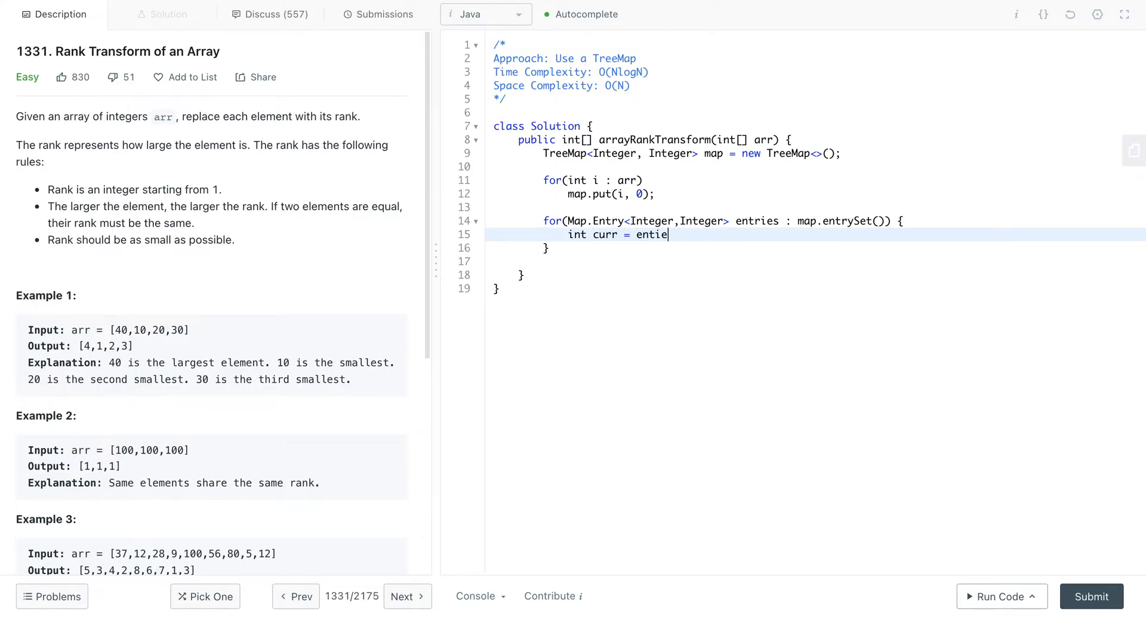
text(ries.getKey)
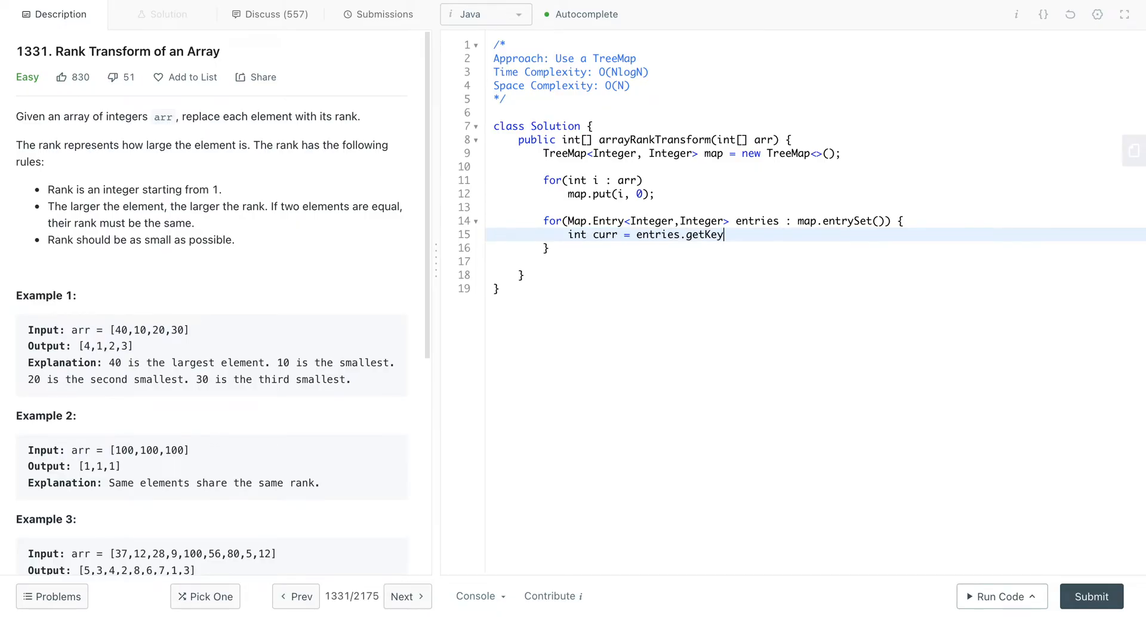
text(();)
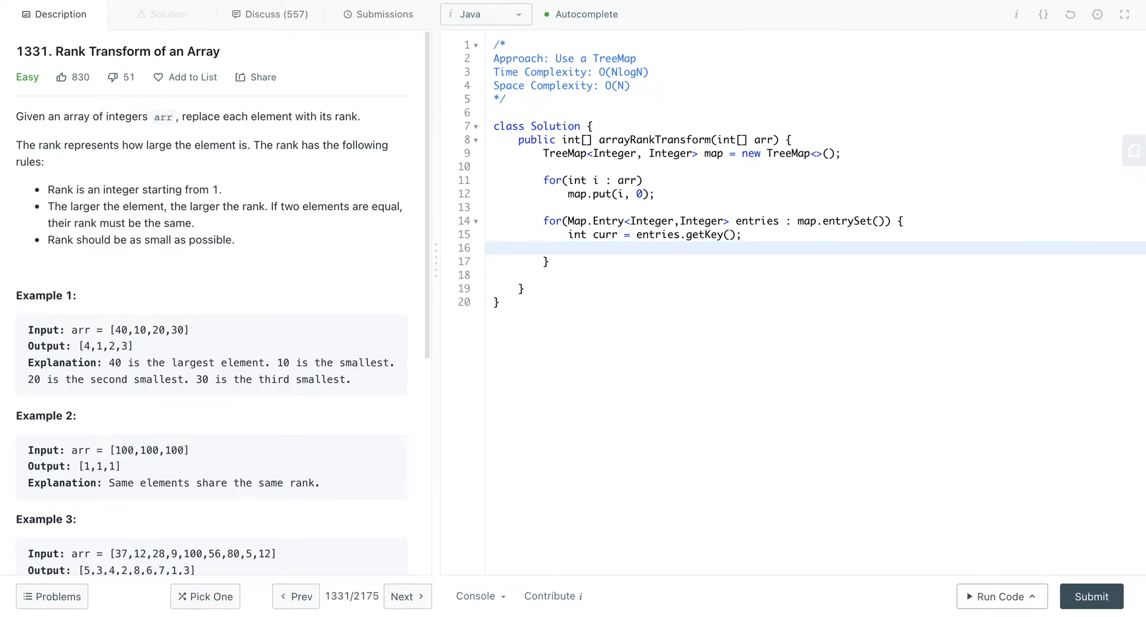
Step: Declare int rank = 1 and assign map.put(curr, rank++) inside the entry loop
click(570, 248)
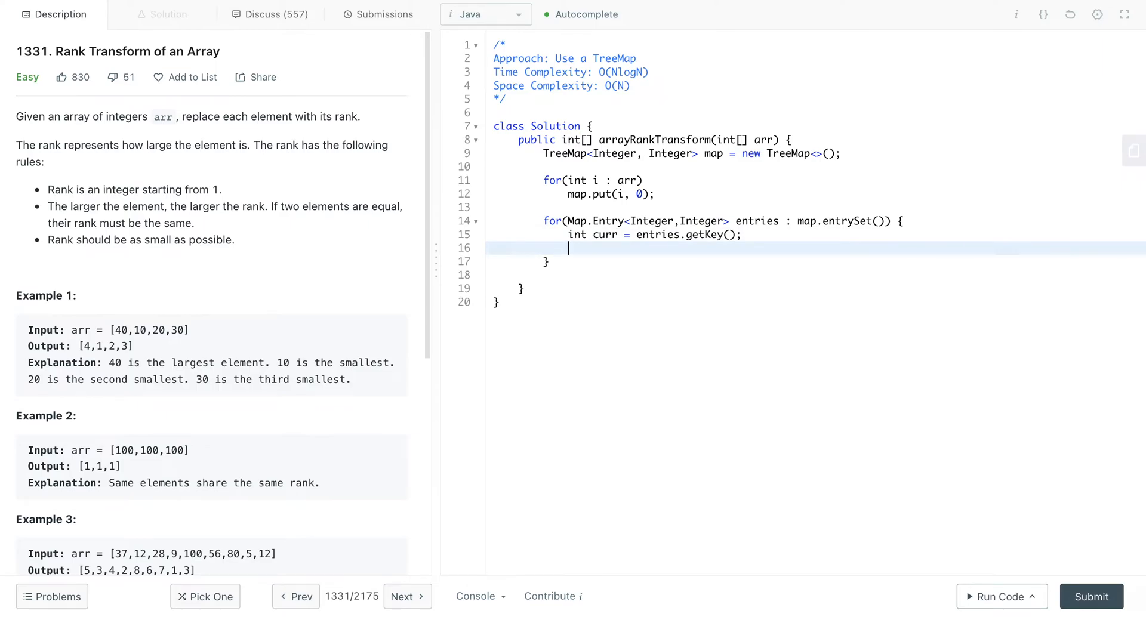
text(map.put()
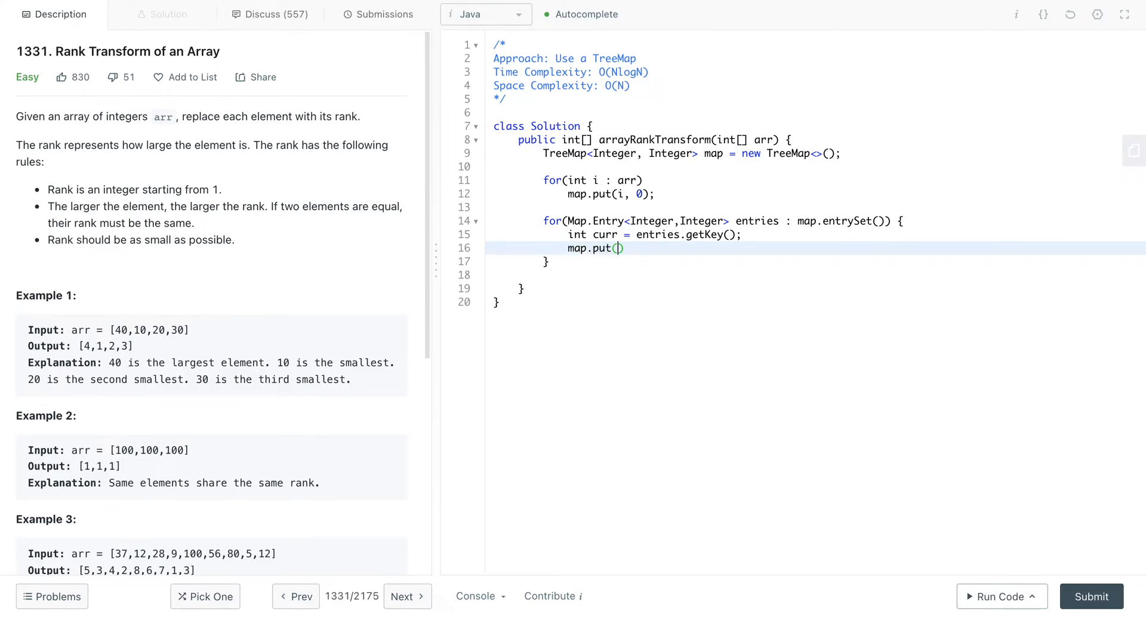
text(curr,)
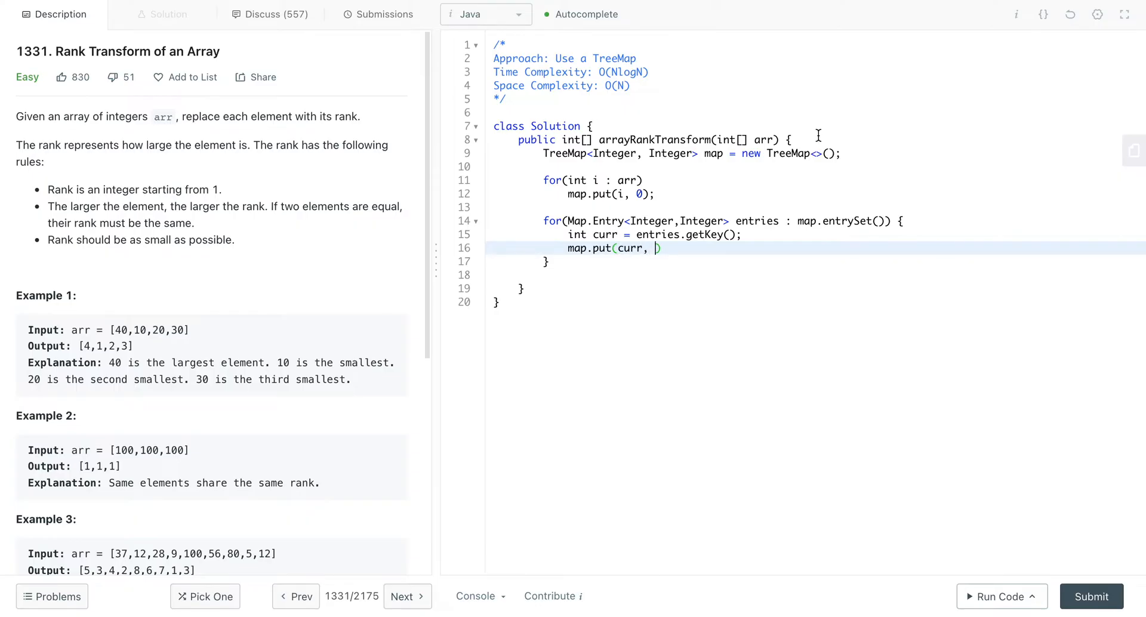
text(int)
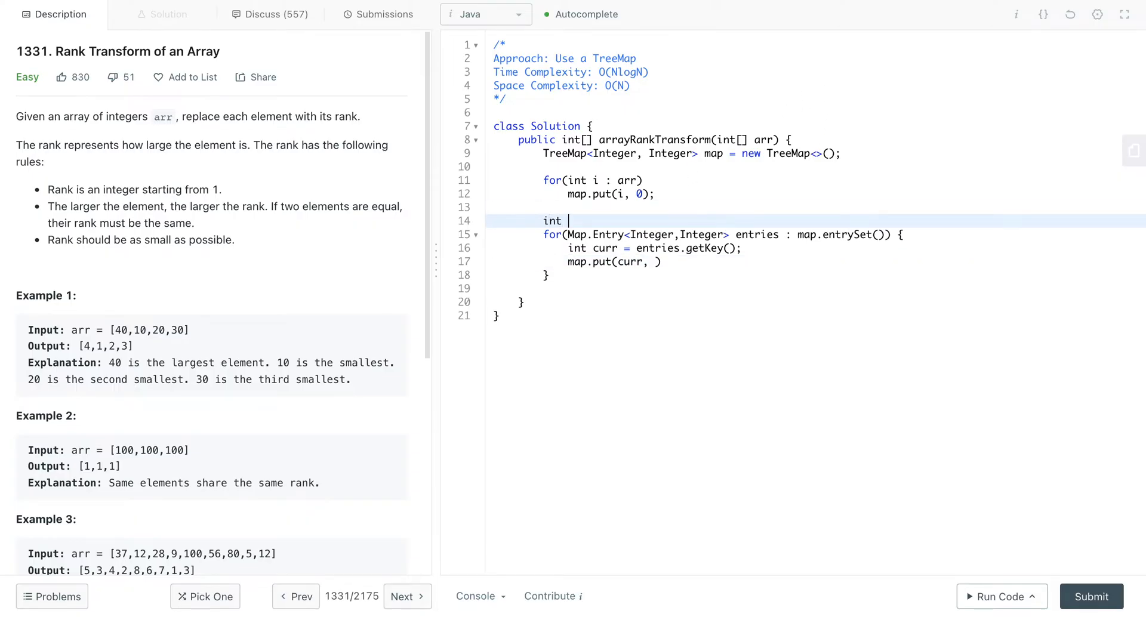
text(rank = 1;)
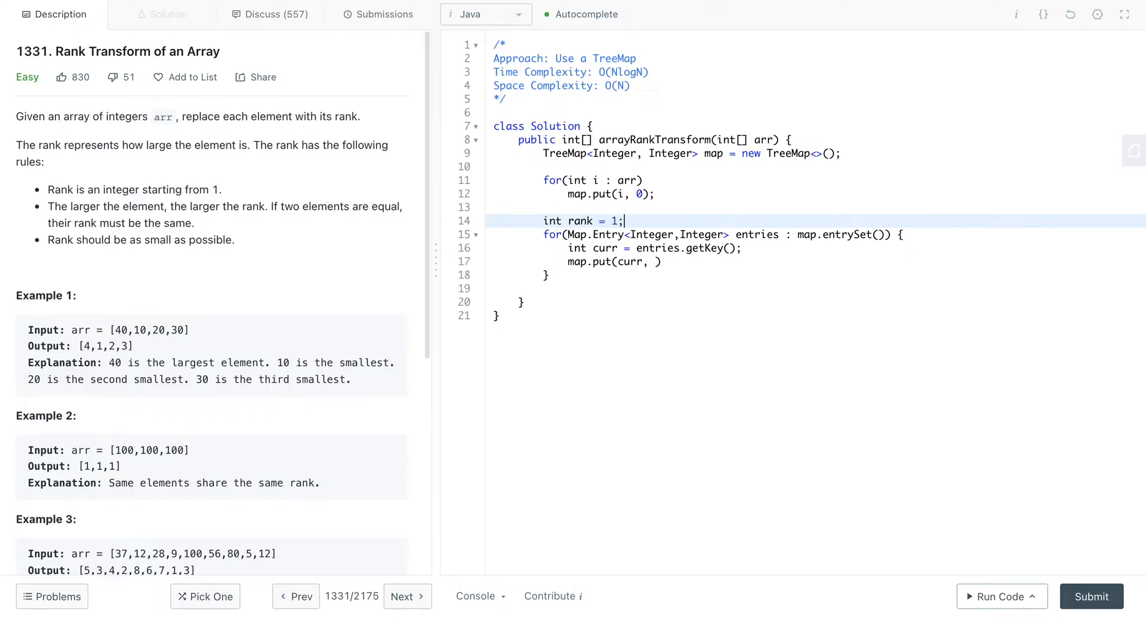
text(ra)
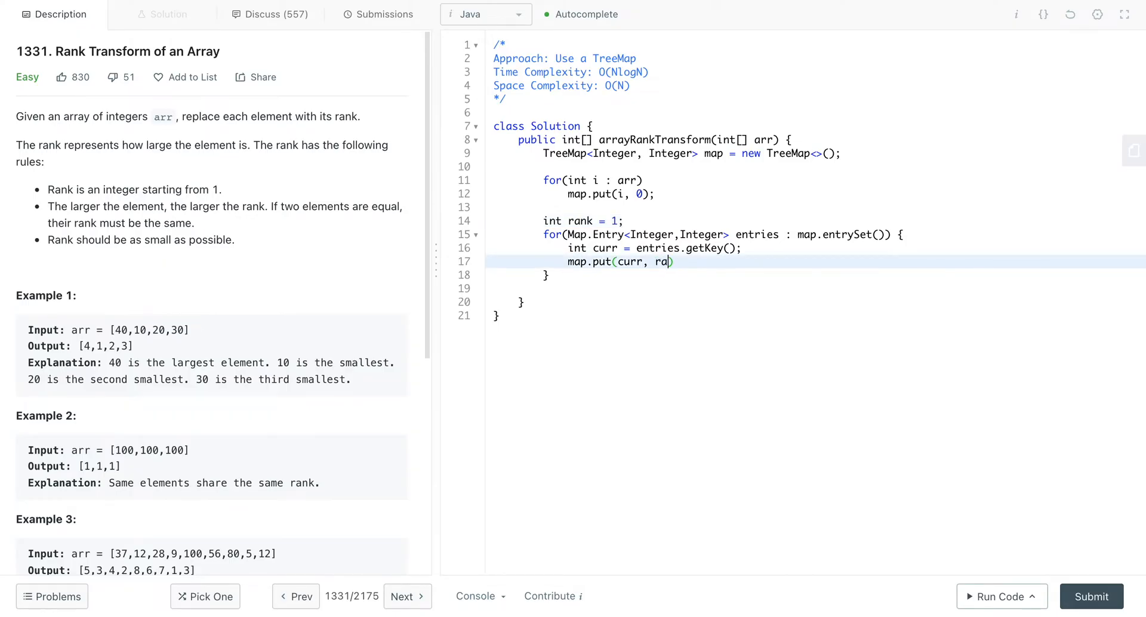
text(nk++))
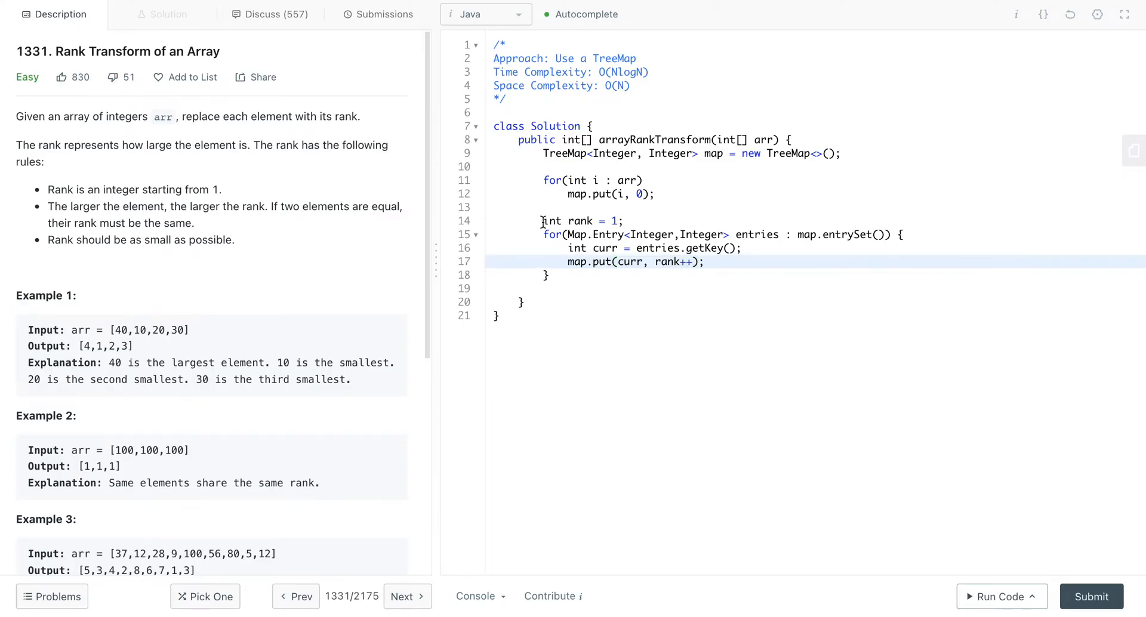
drag(542, 219, 572, 274)
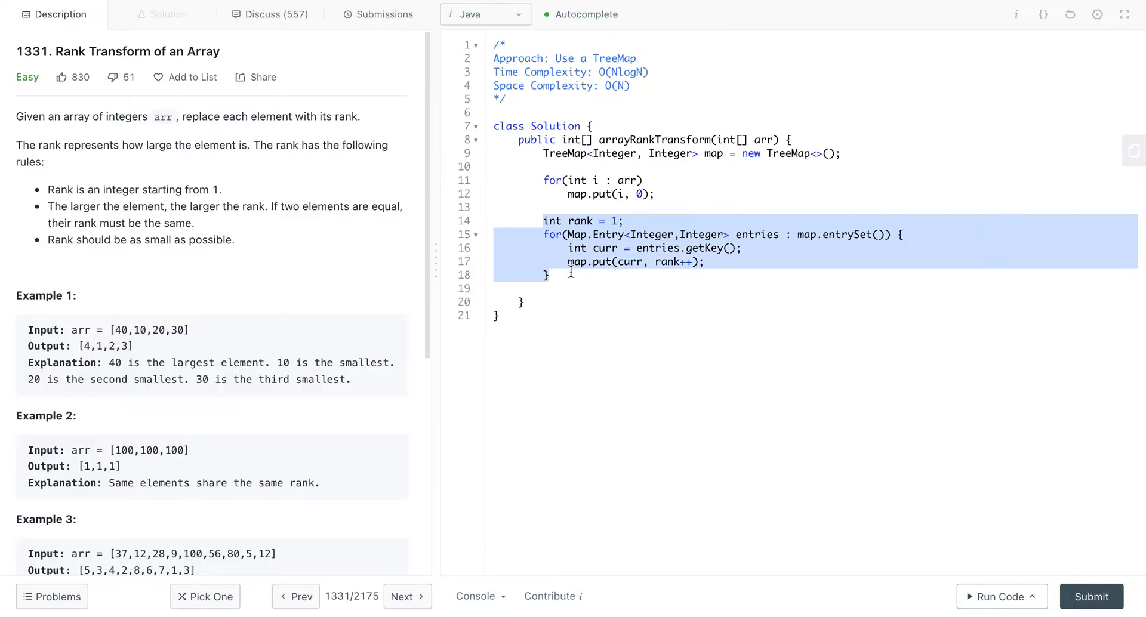
mouse_move(726, 309)
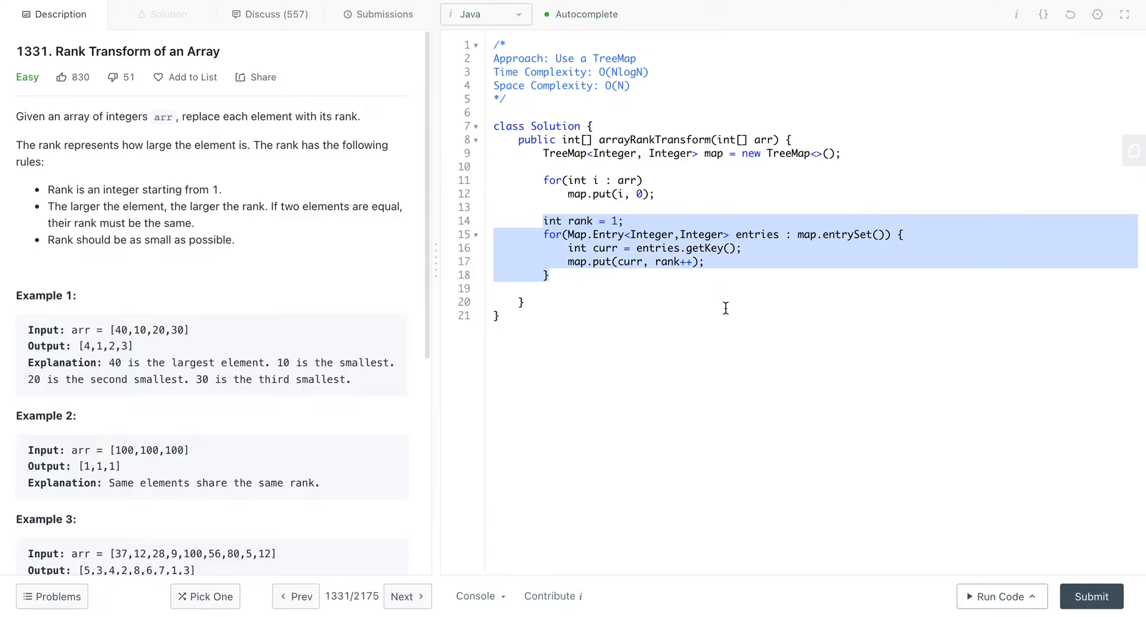
mouse_move(553, 256)
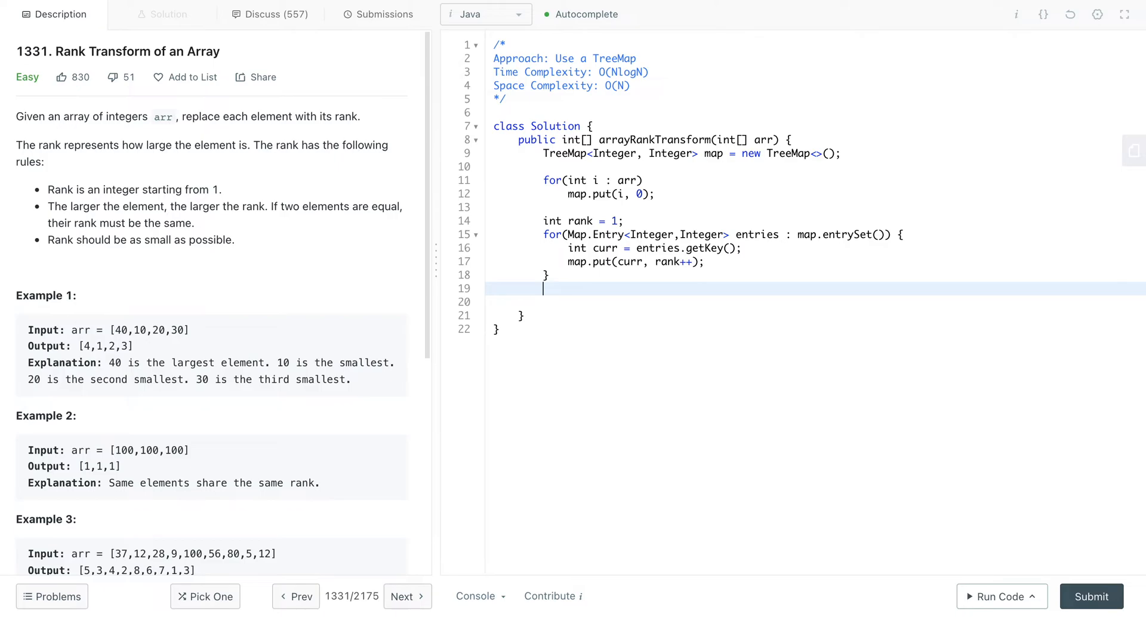
Step: Create int[] res = new int[arr.length] and an int index = 0 counter
text(itn)
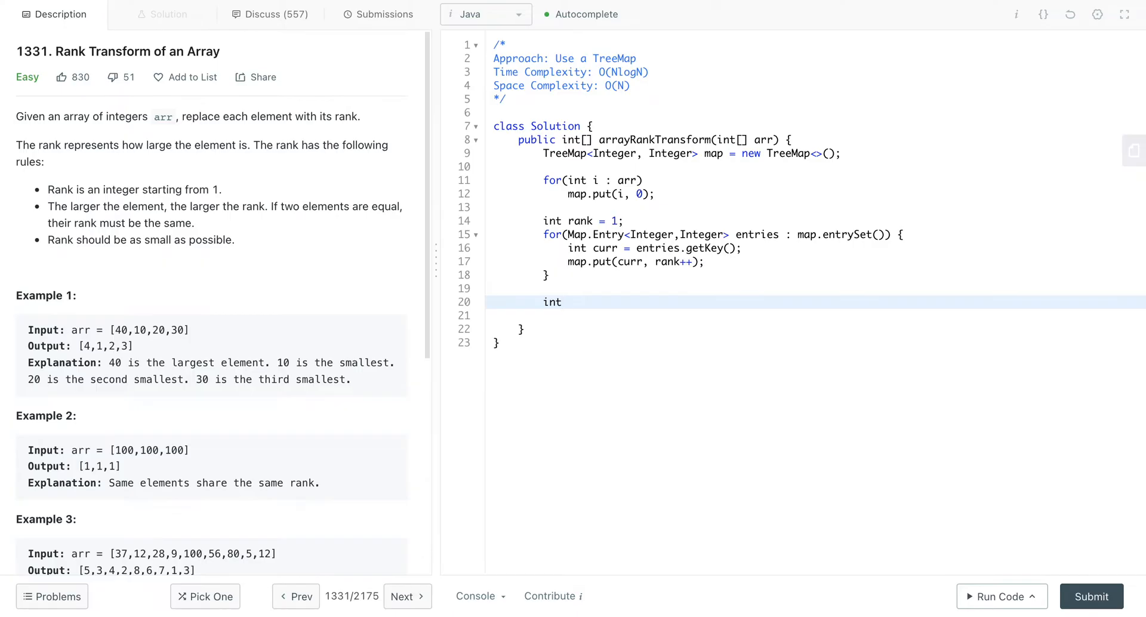
text(p)
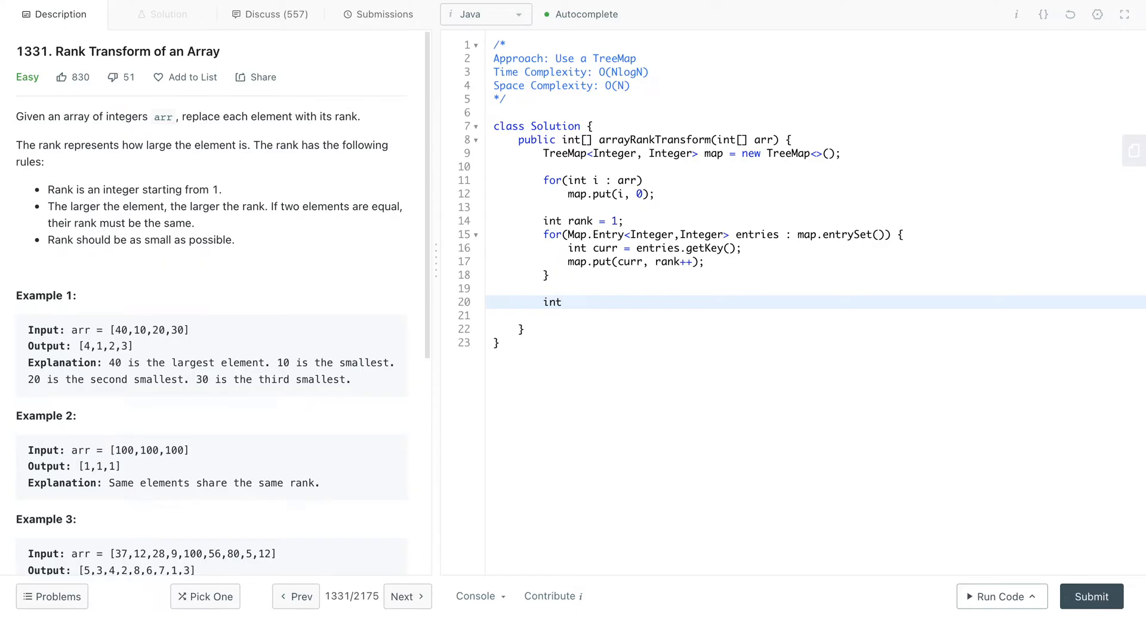
text([])
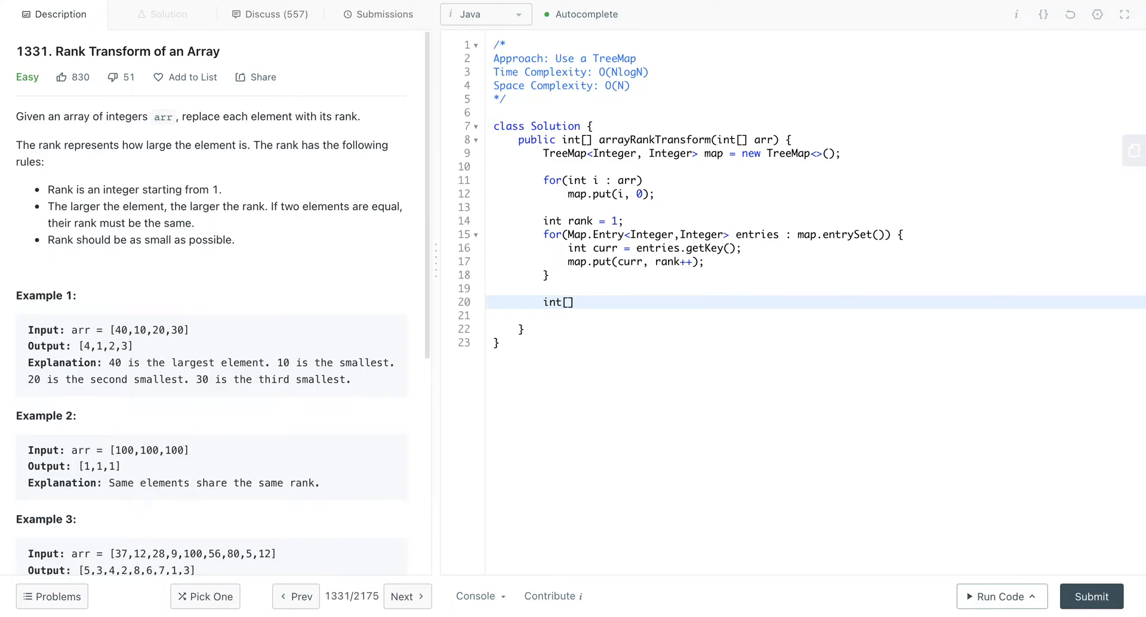
text(res)
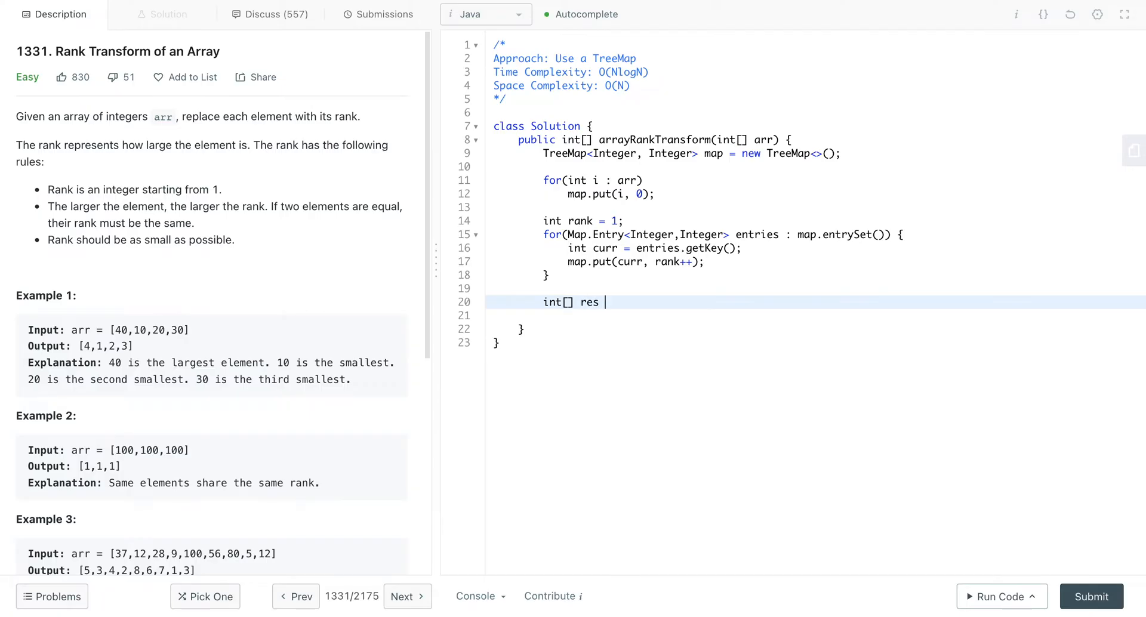
text(= new i)
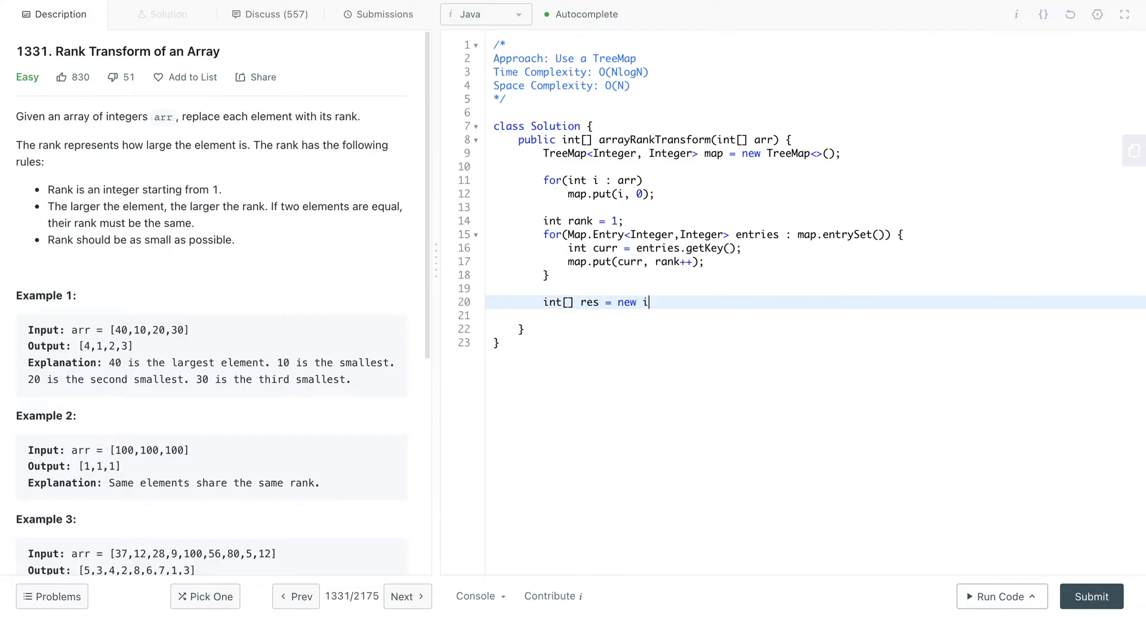
text(nt[arr])
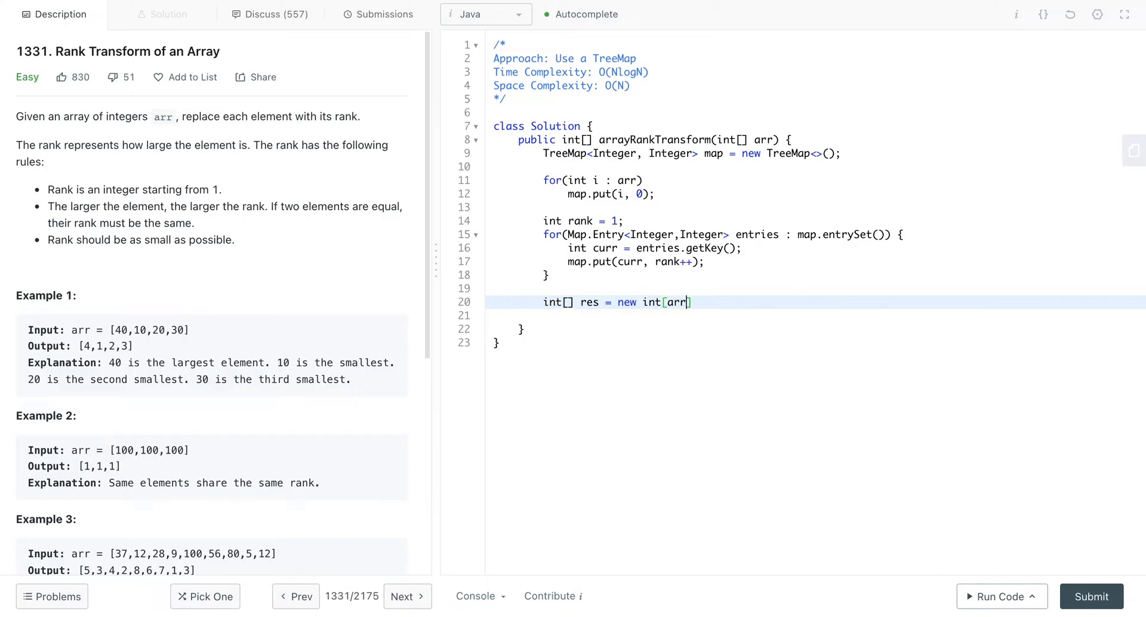
text(.length)
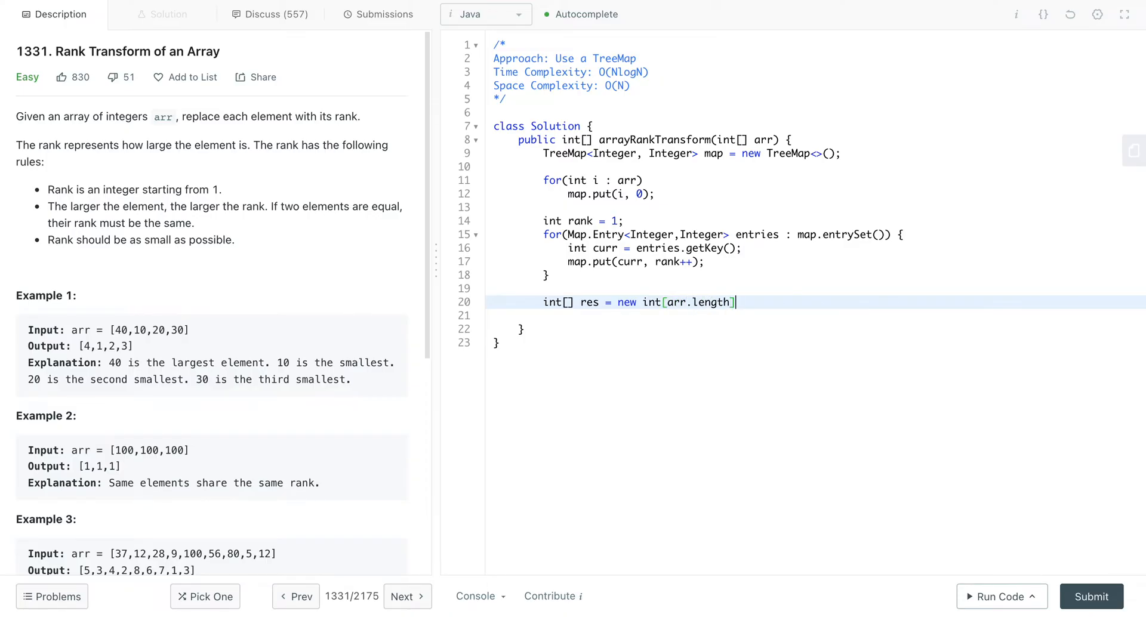
key(Enter)
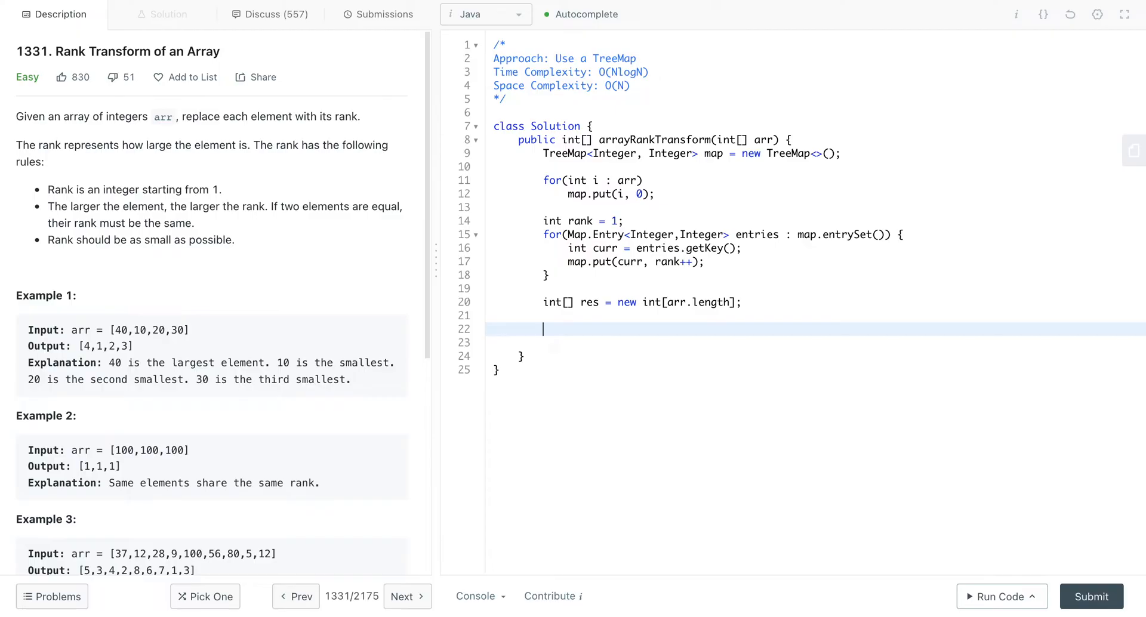
text(int index = 0;)
text(for)
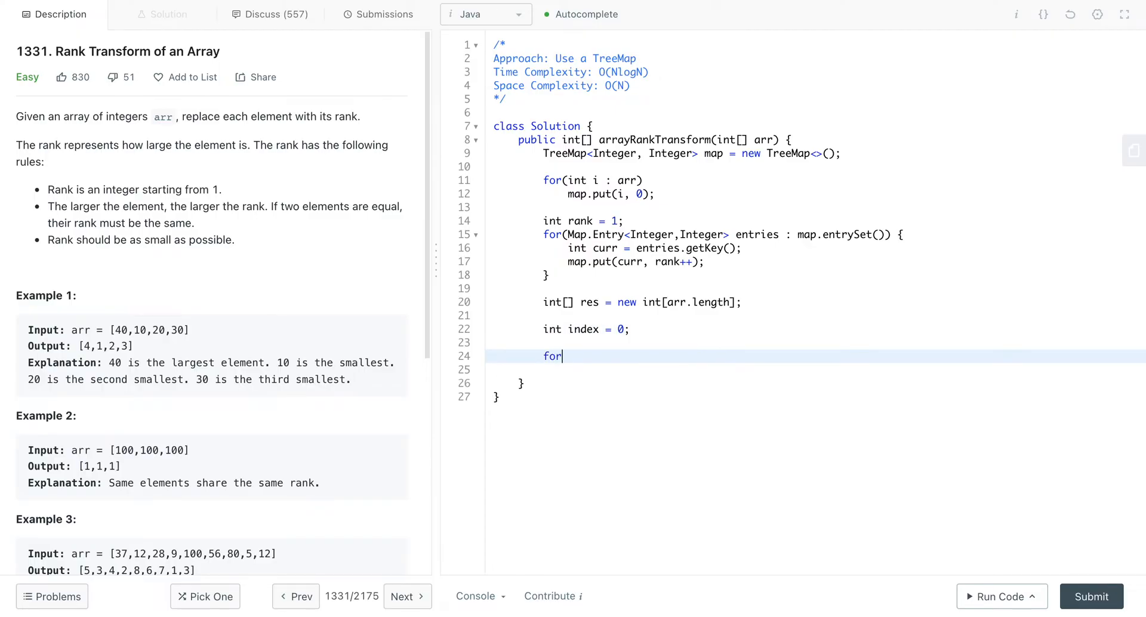
Step: Fill res[index++] = map.get(i) in a for(int i : arr) loop
text((int i L)
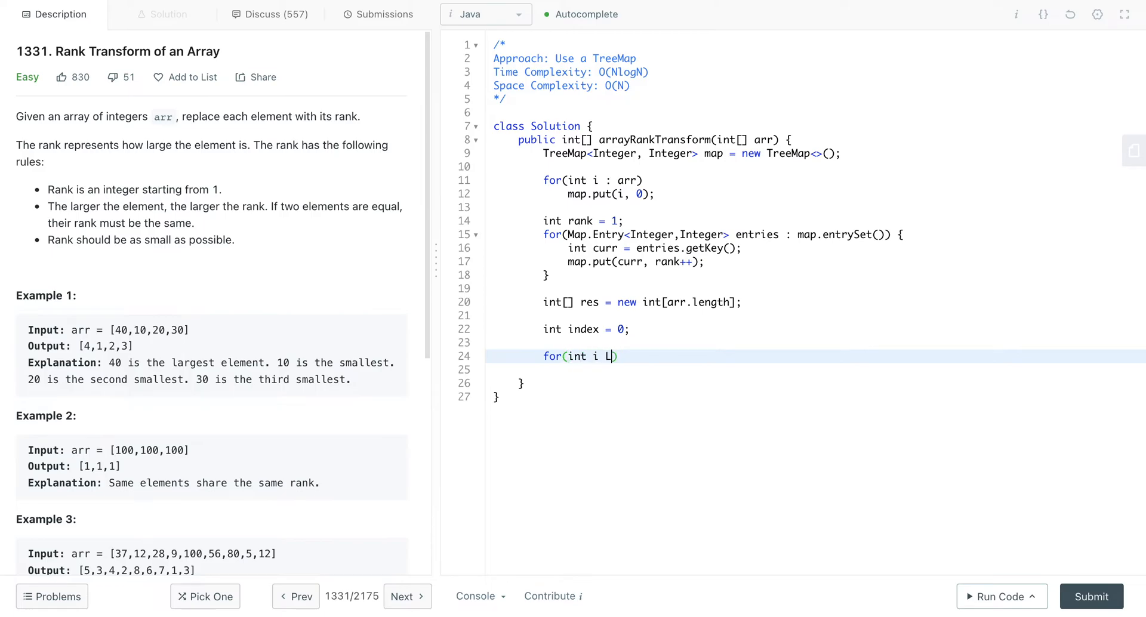
text(: arr) {)
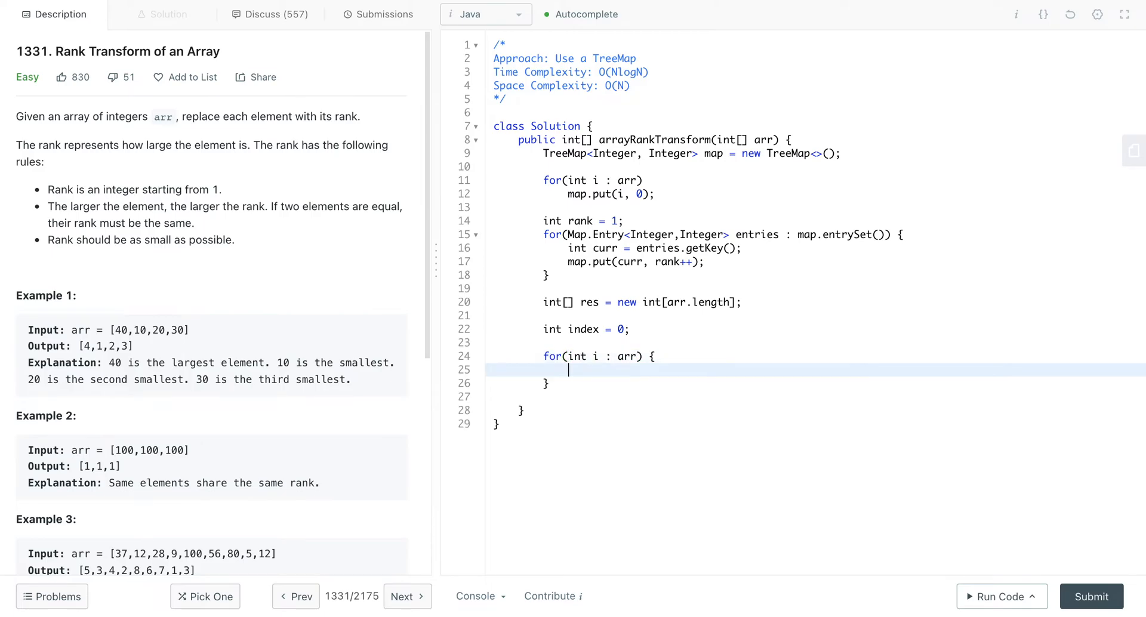
text(res[)
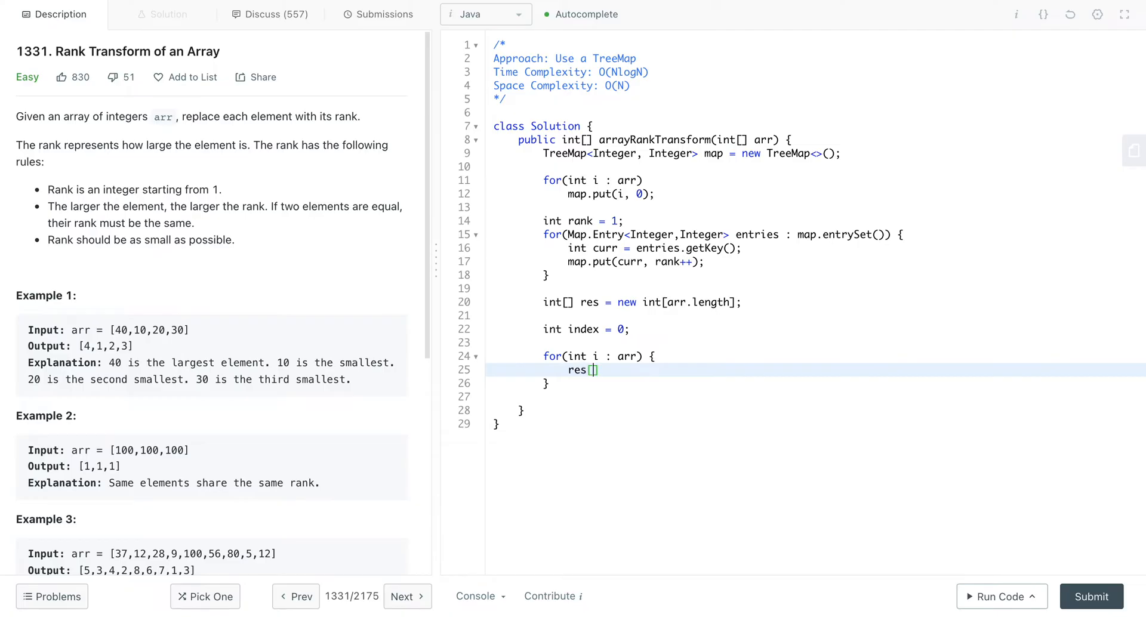
text(index])
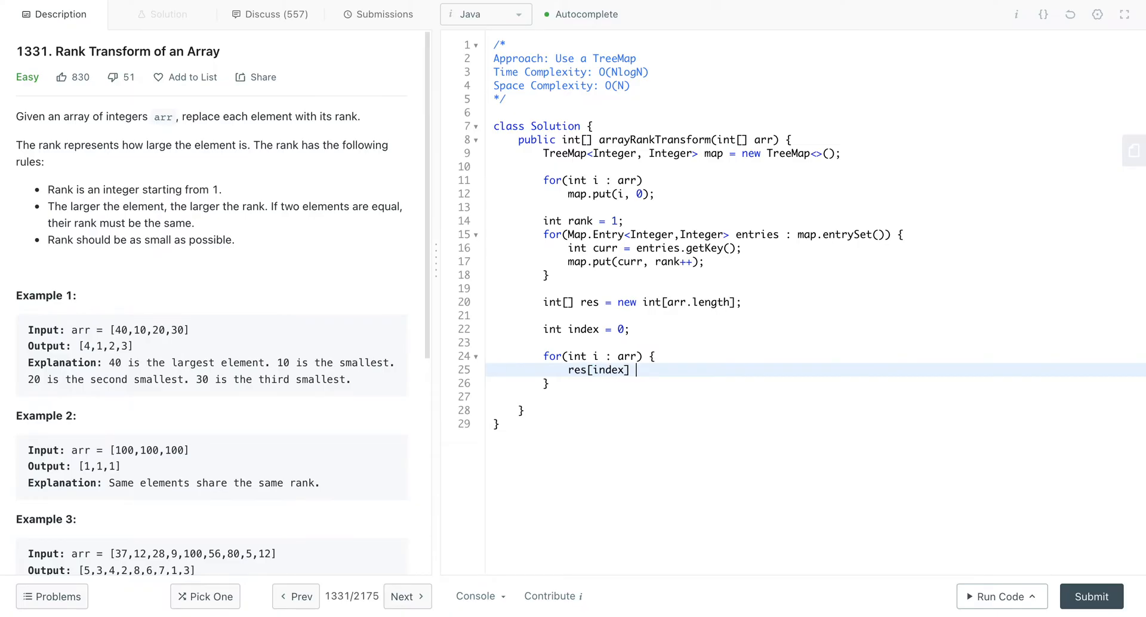
text(=)
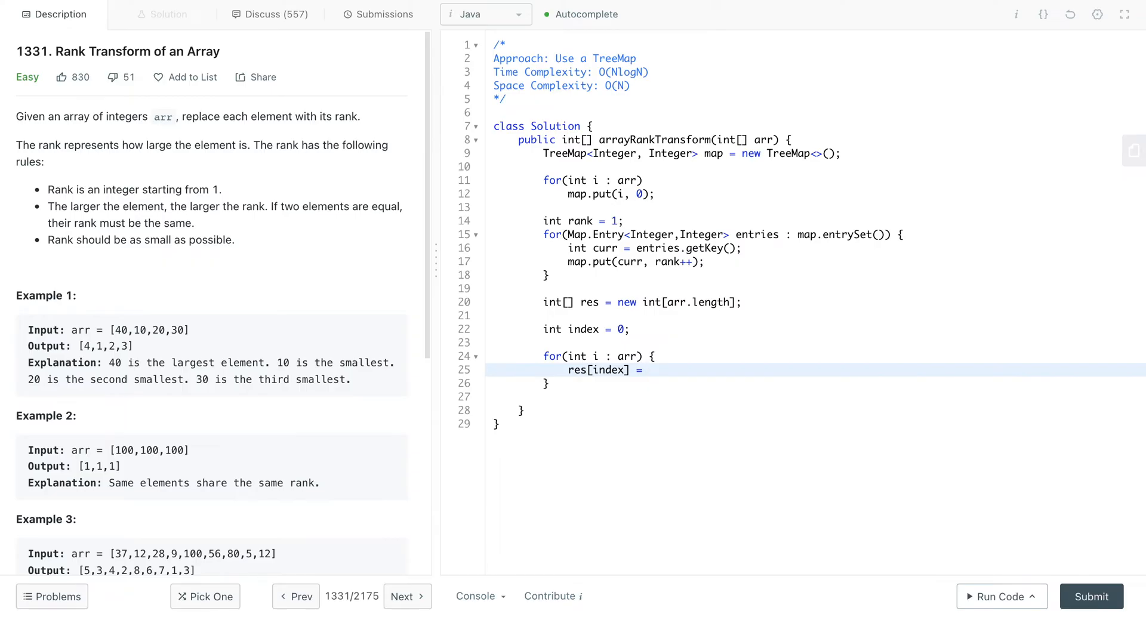
text(map.get(i);)
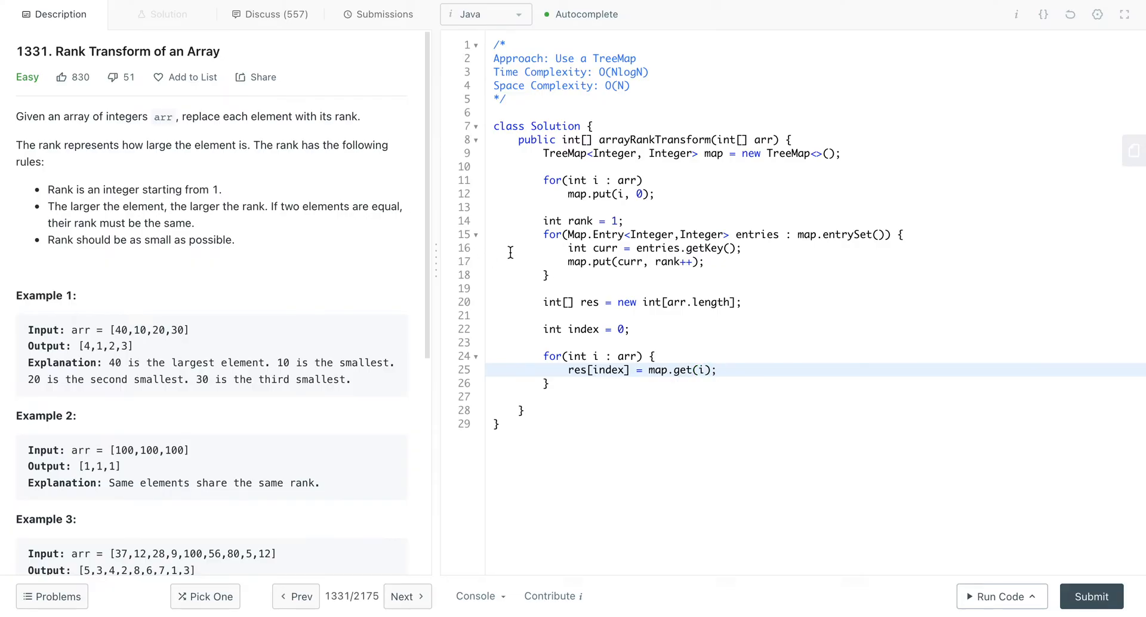
text(++)
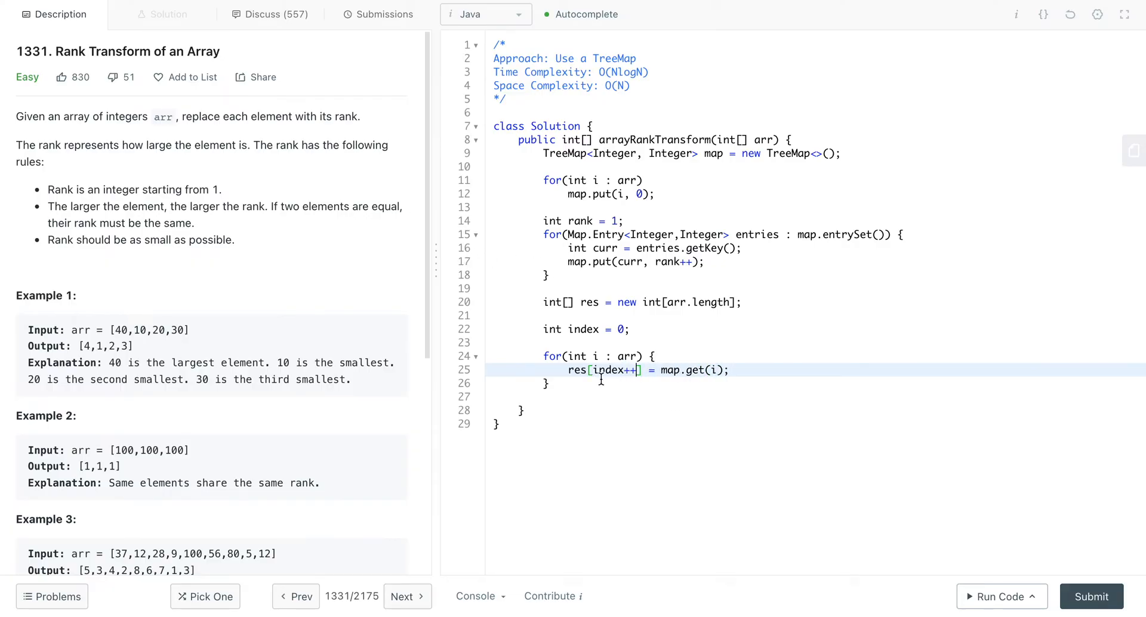
Step: End the method with return res; below the loop
key(Enter)
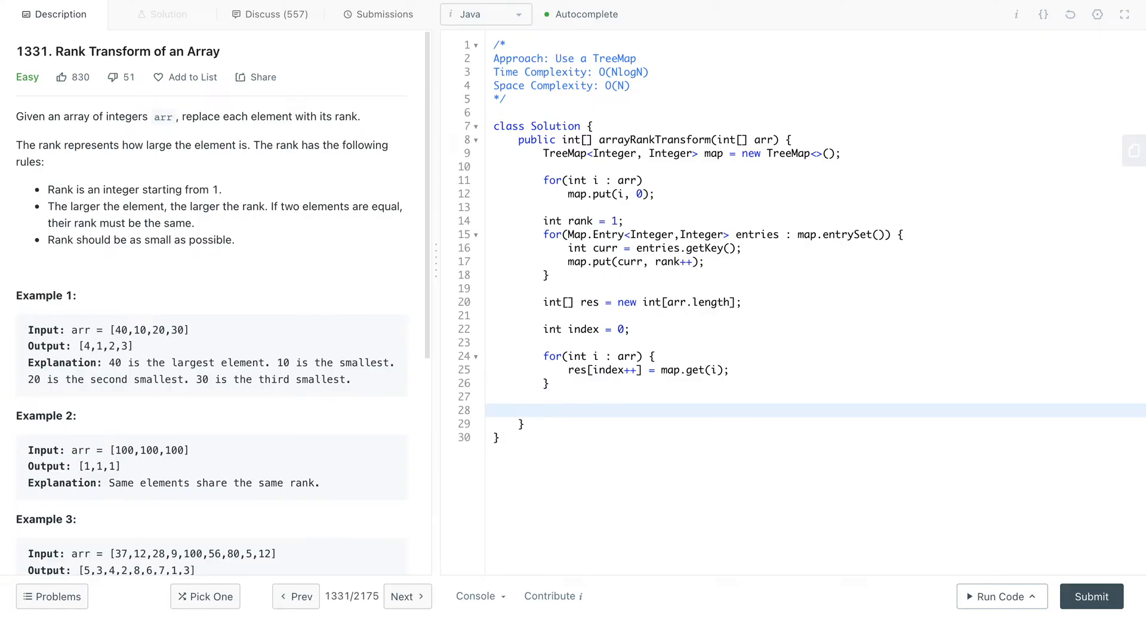
click(569, 411)
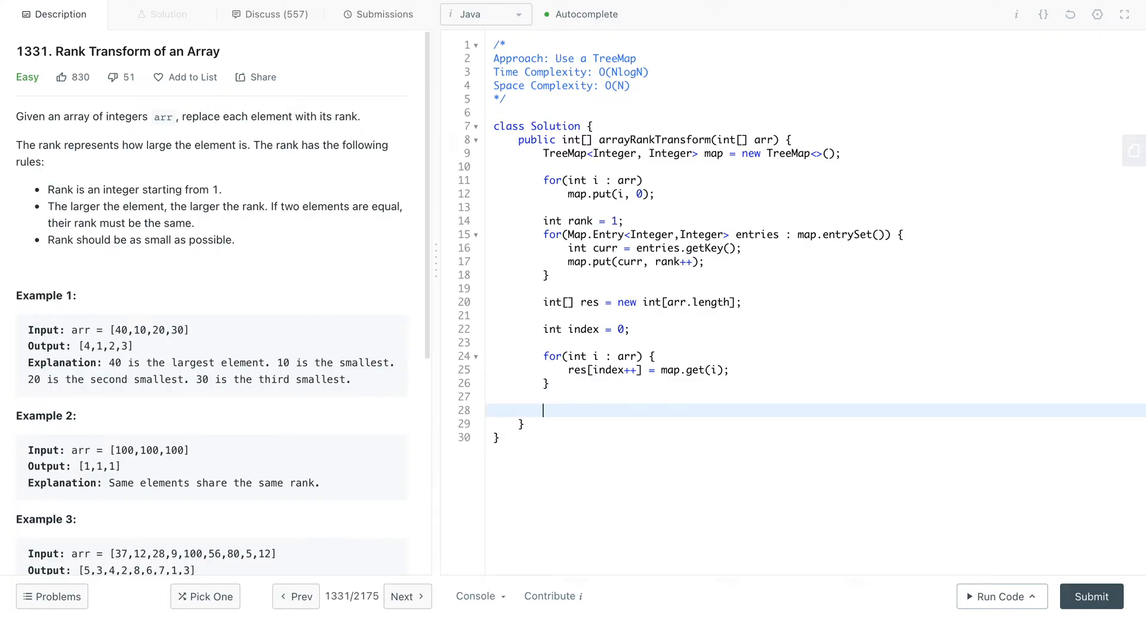
click(547, 383)
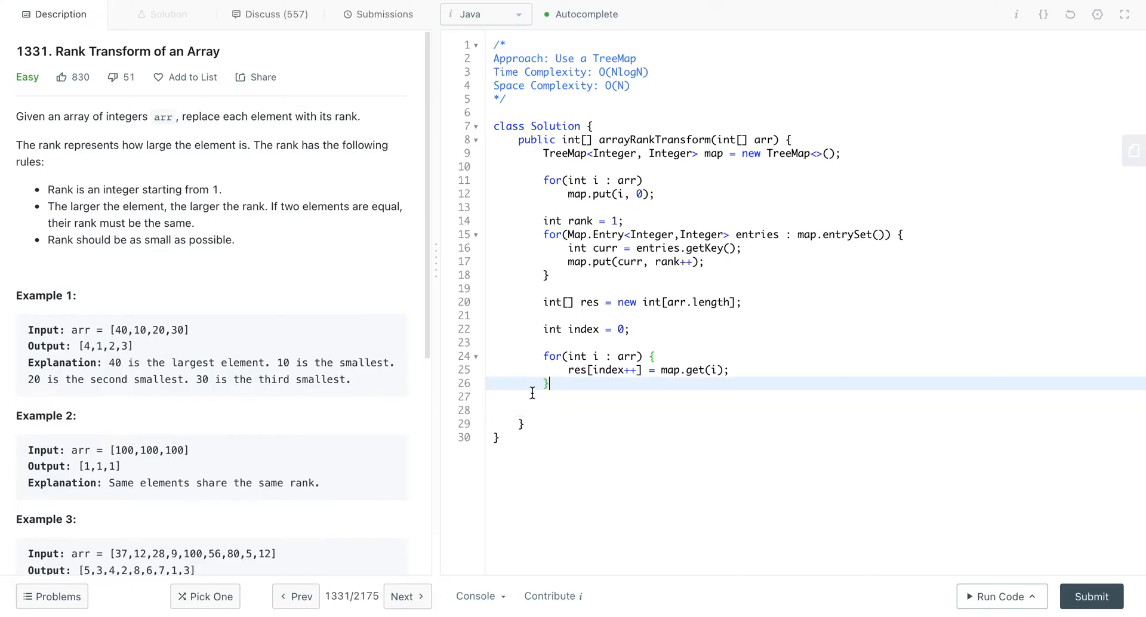
text(retu)
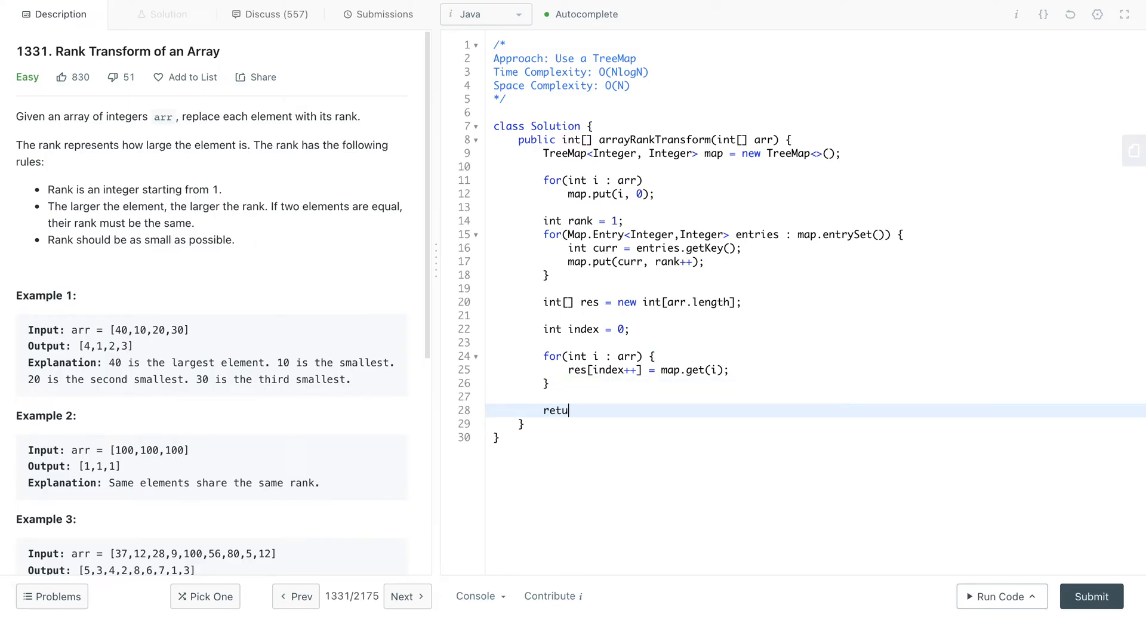
text(rn)
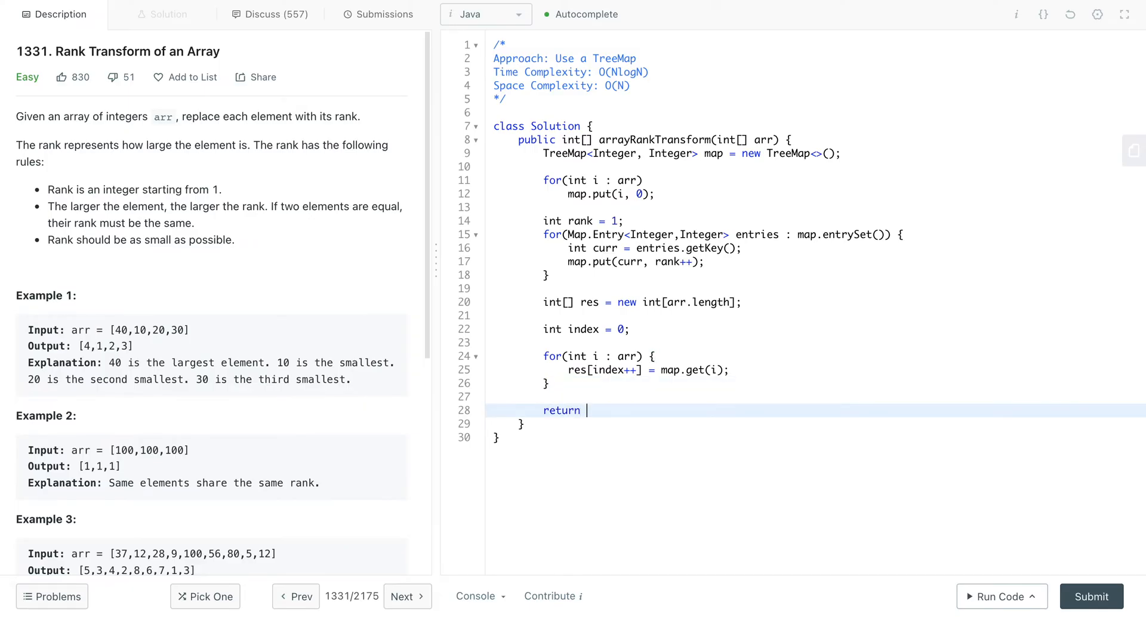
text(res;)
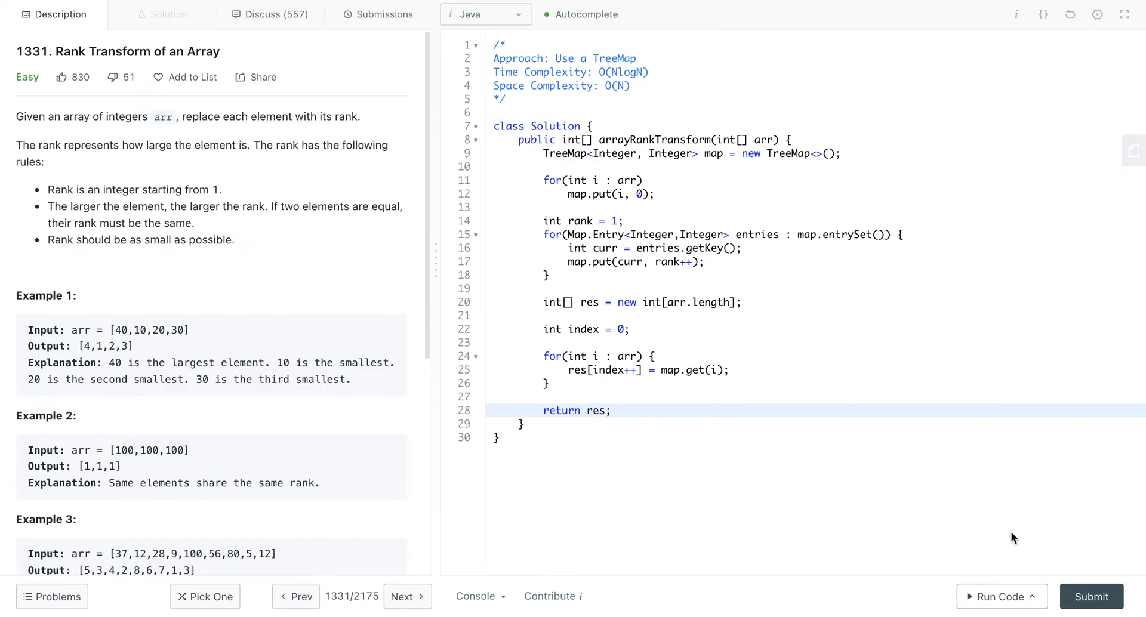
Step: Run the solution on the example for [4,1,2,3], then submit it for an accepted result
click(1000, 614)
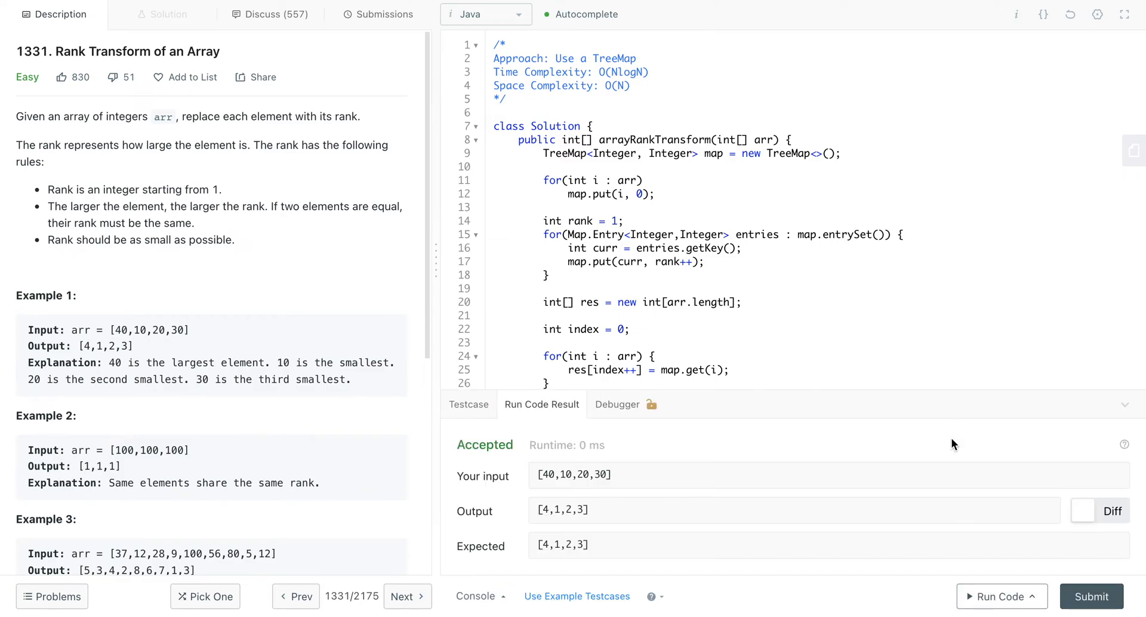
click(384, 15)
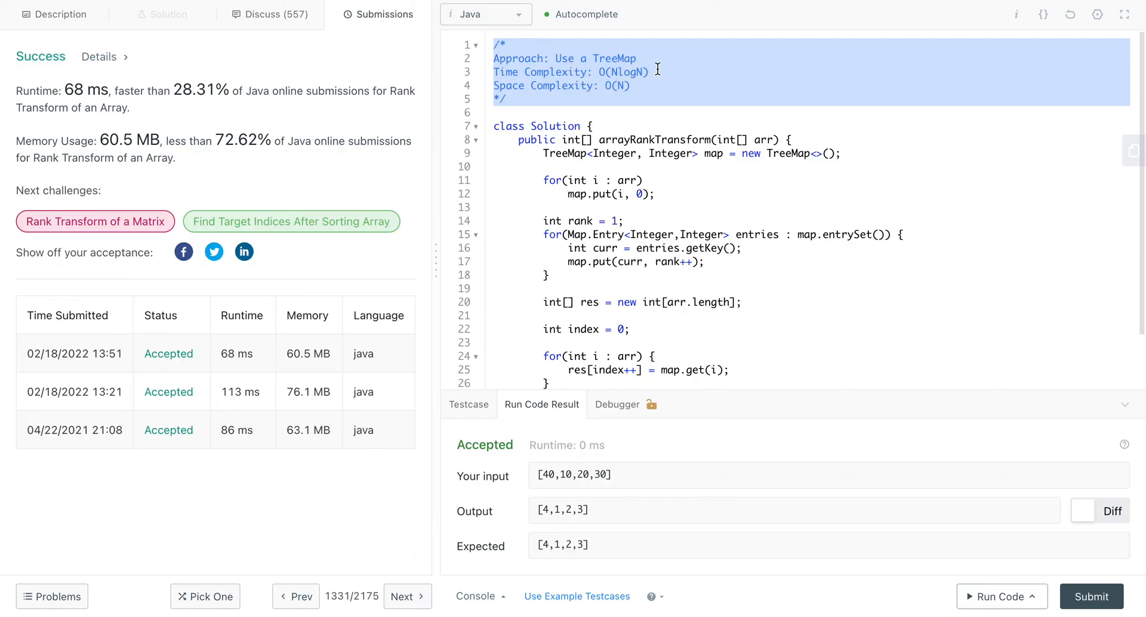
click(630, 86)
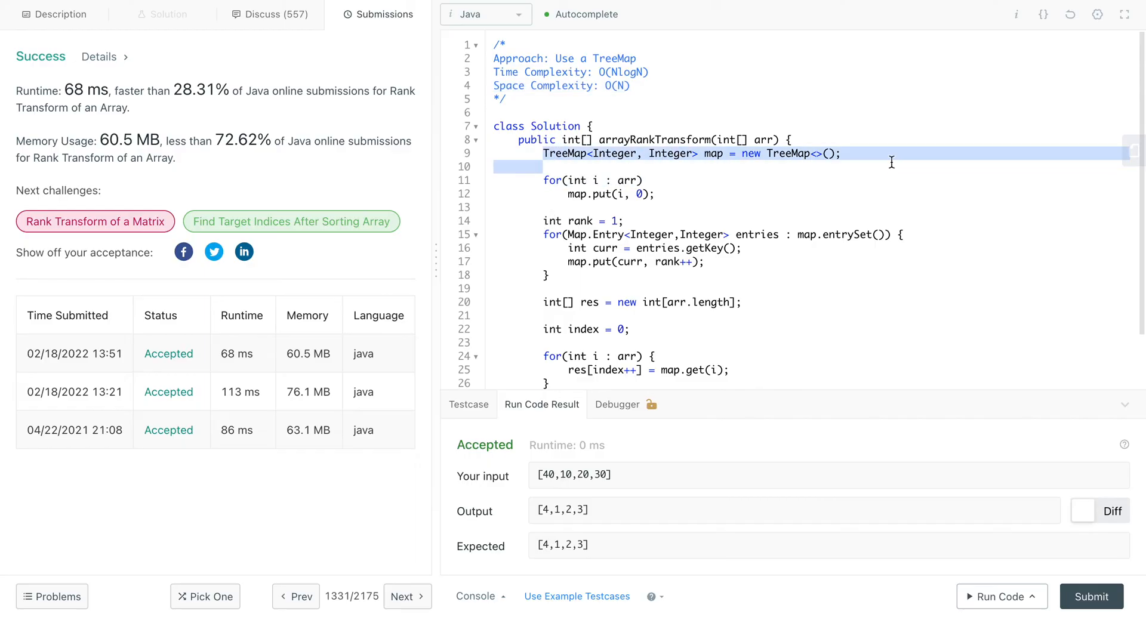
scroll(down, 3)
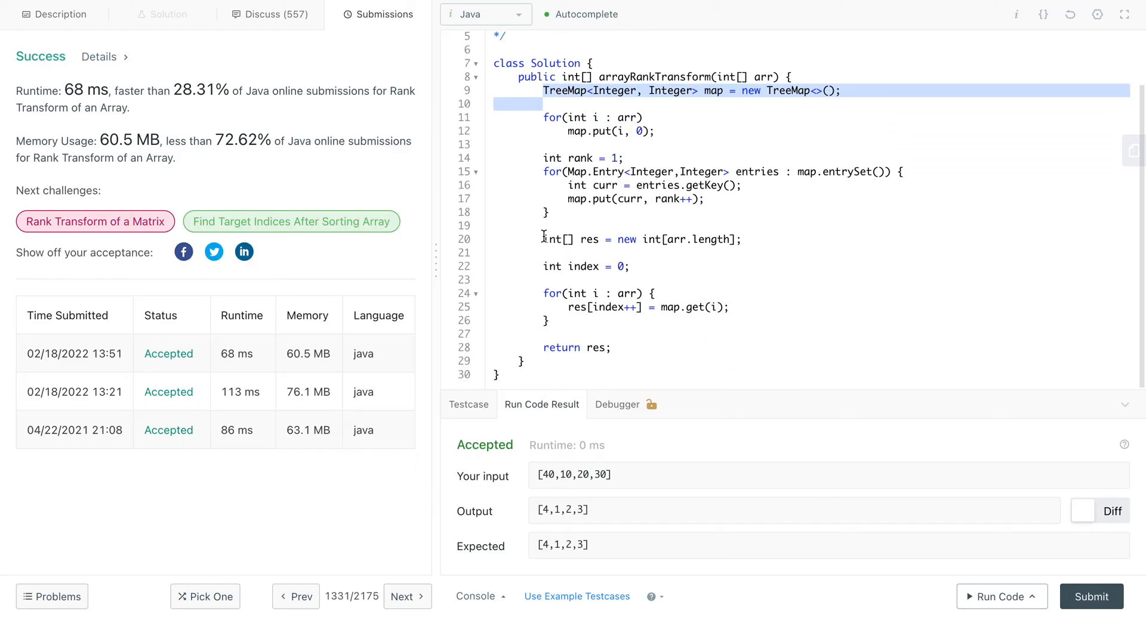